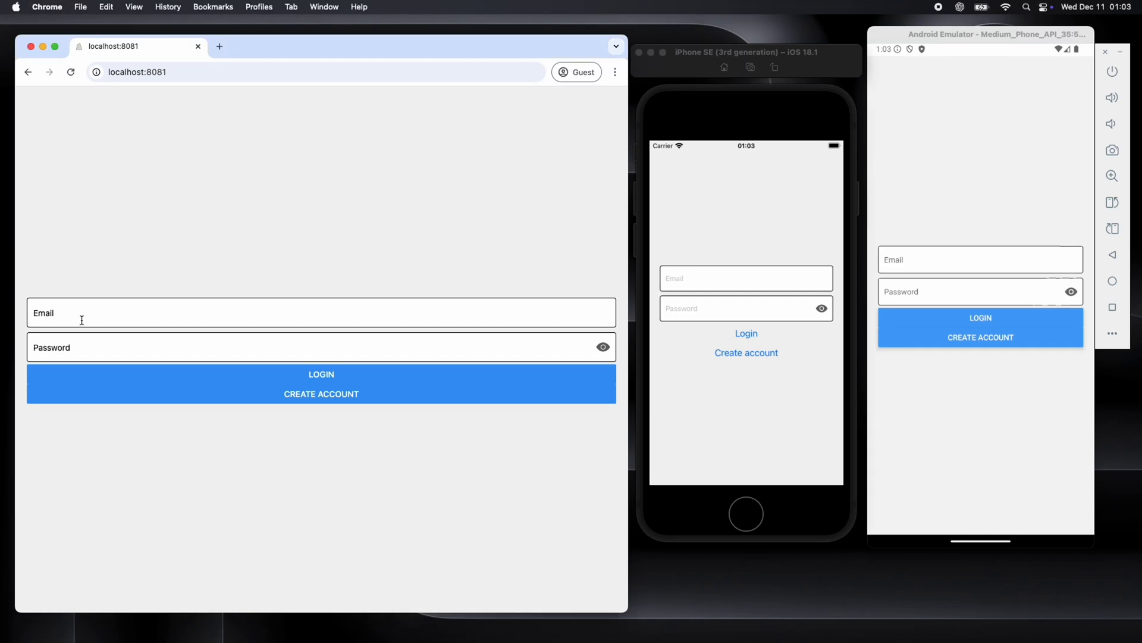
left_click(320, 319)
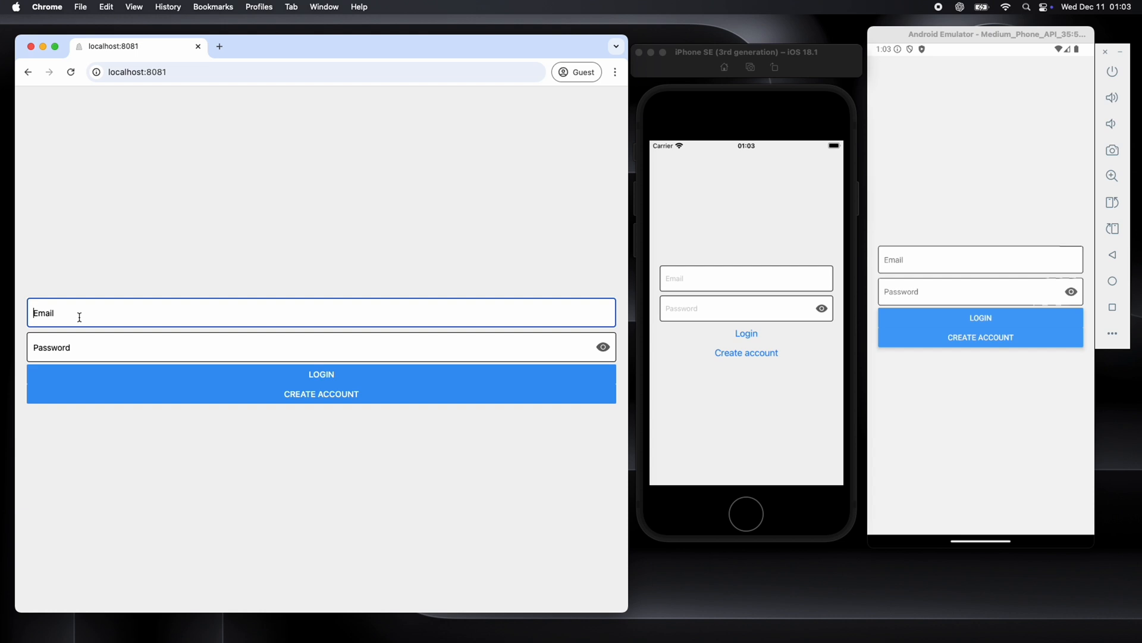
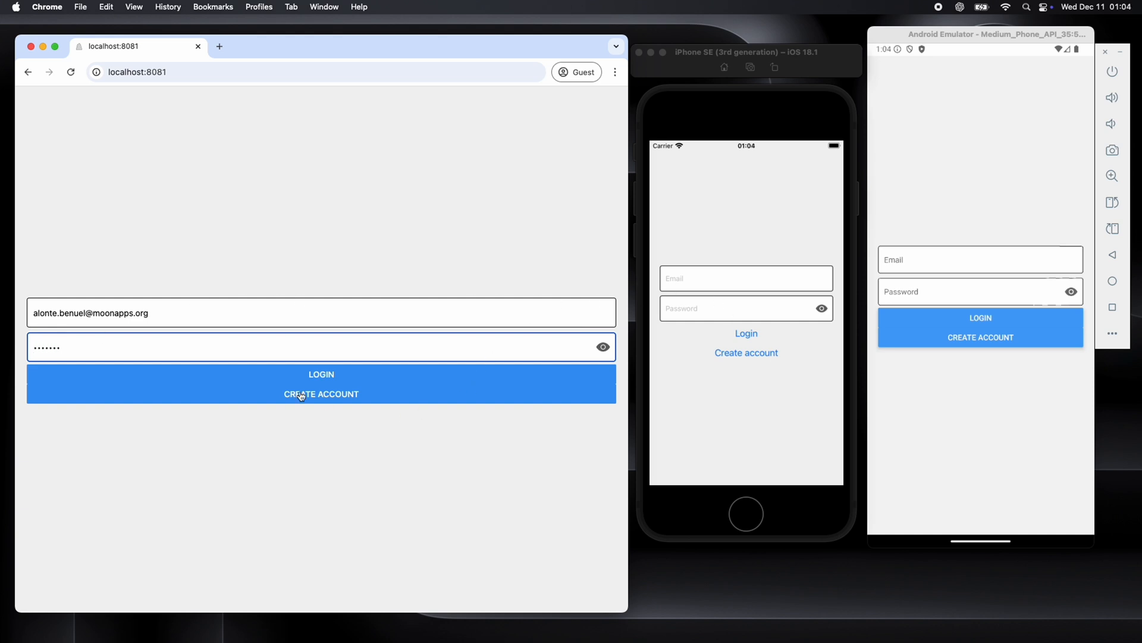
left_click(321, 394)
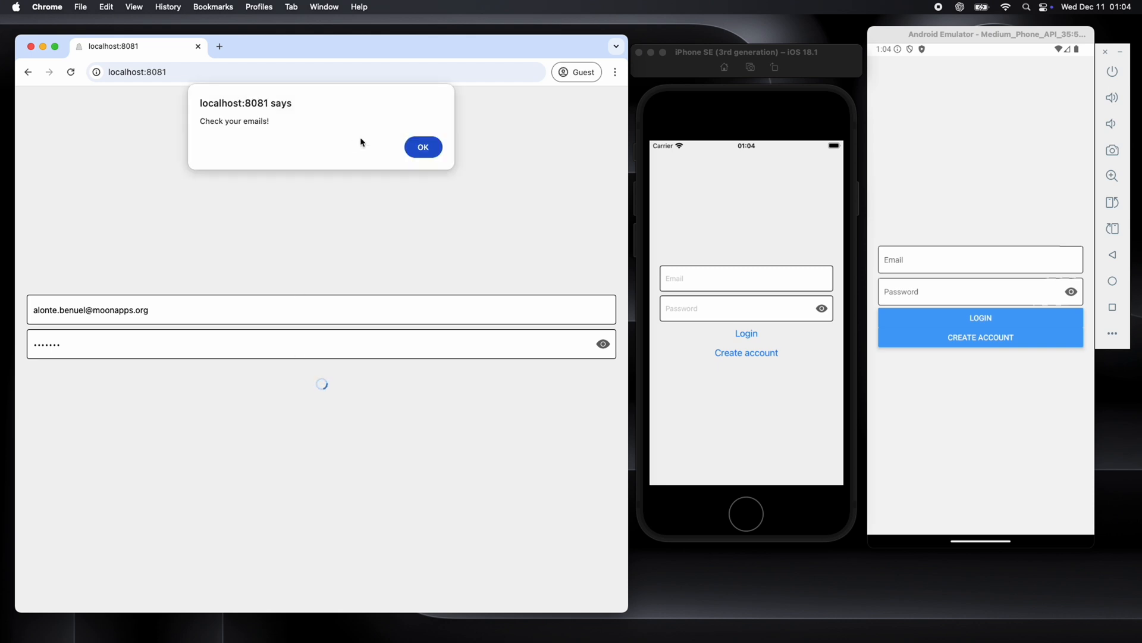
left_click(424, 148)
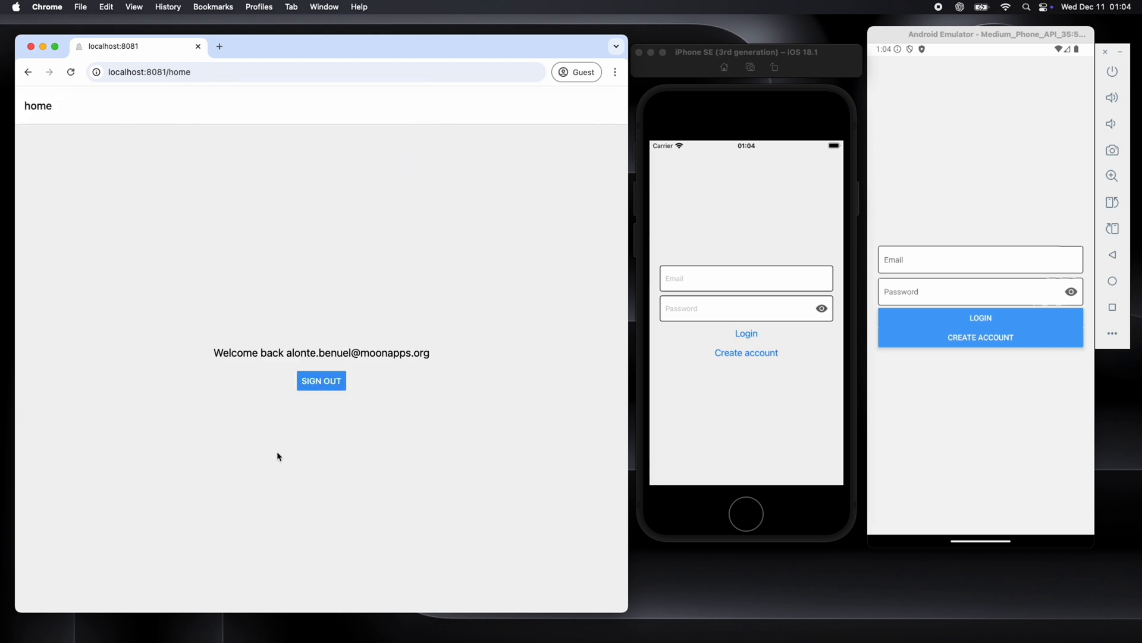
mouse_move(695, 307)
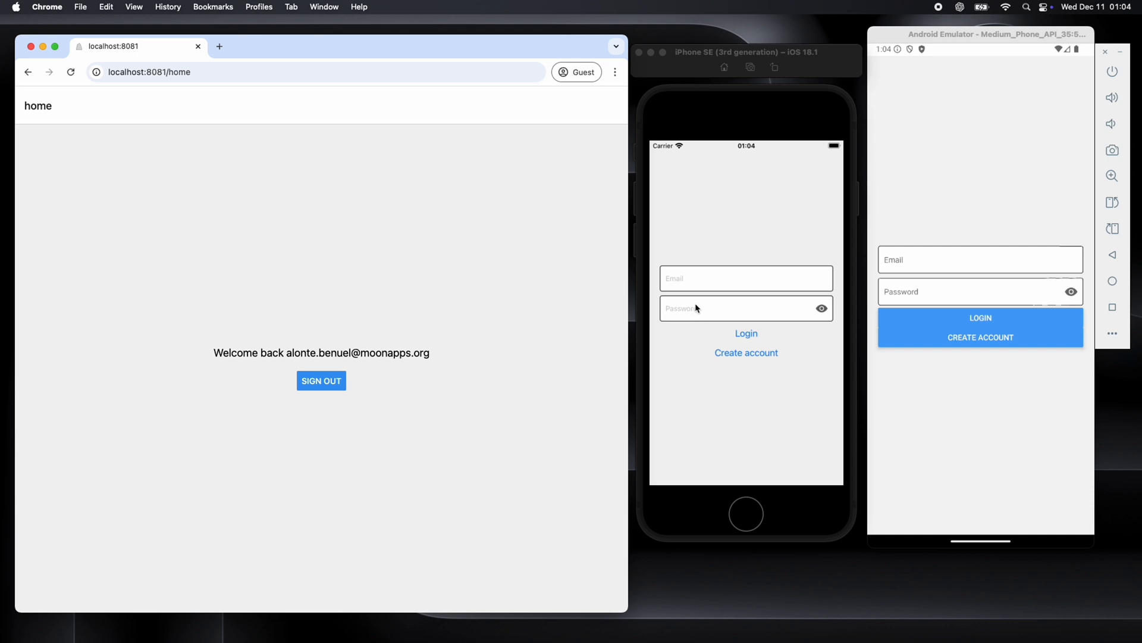
left_click(746, 279)
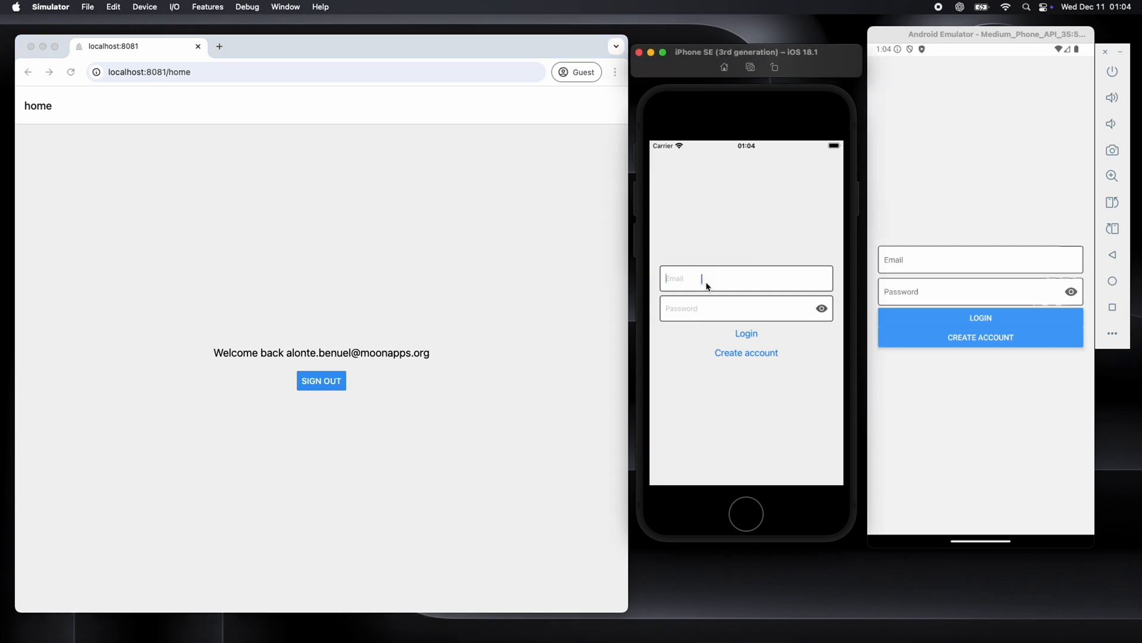
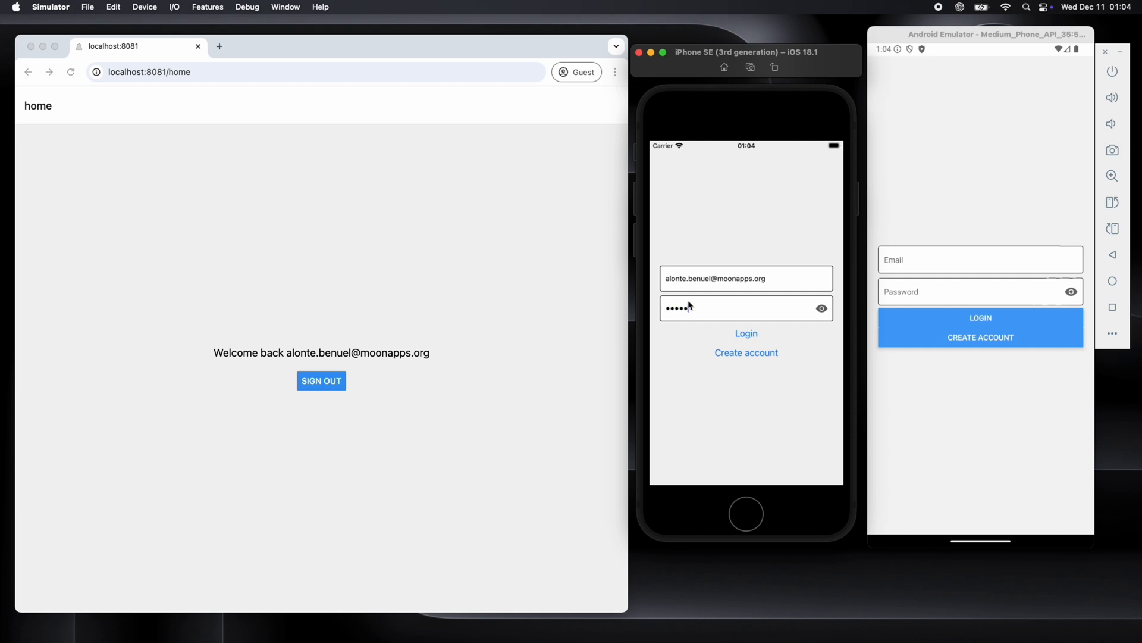
left_click(747, 333)
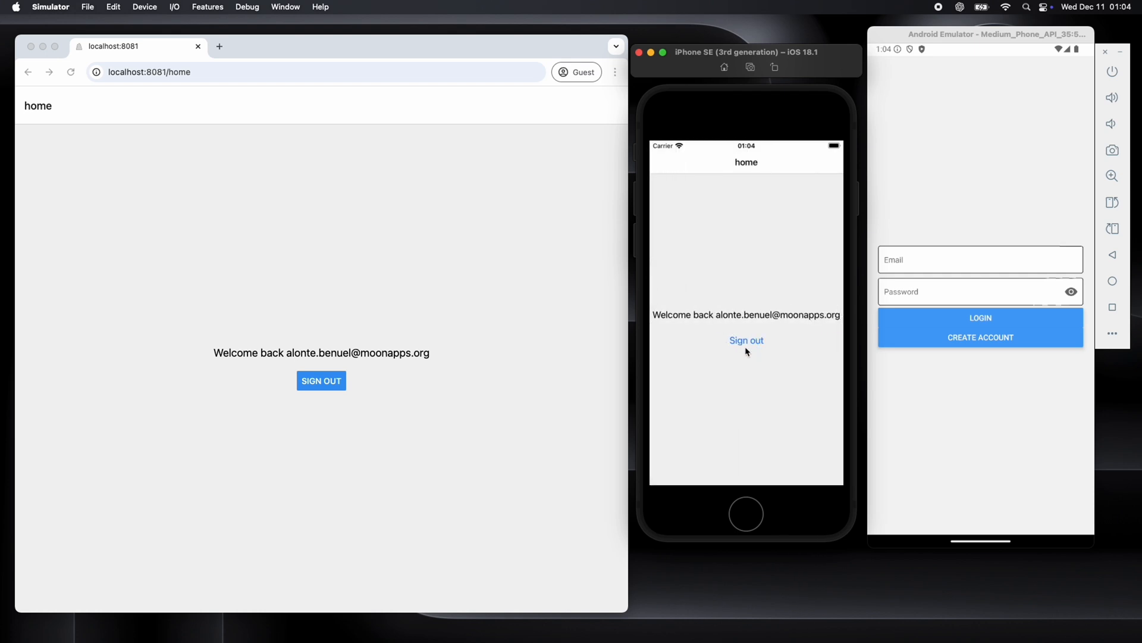
left_click(980, 259)
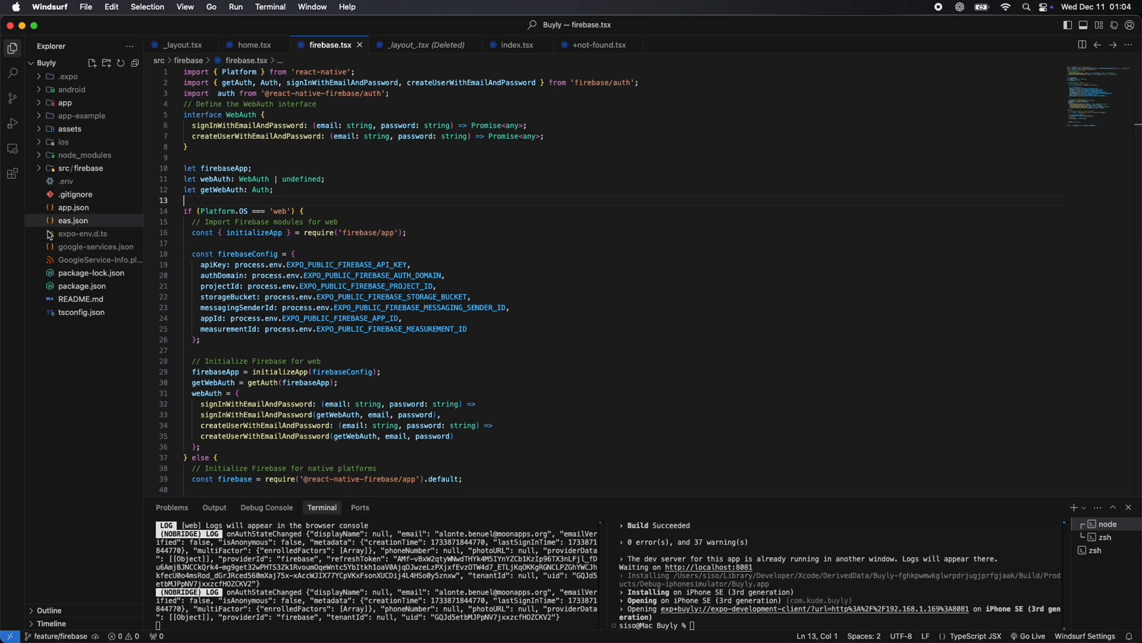
mouse_move(73, 221)
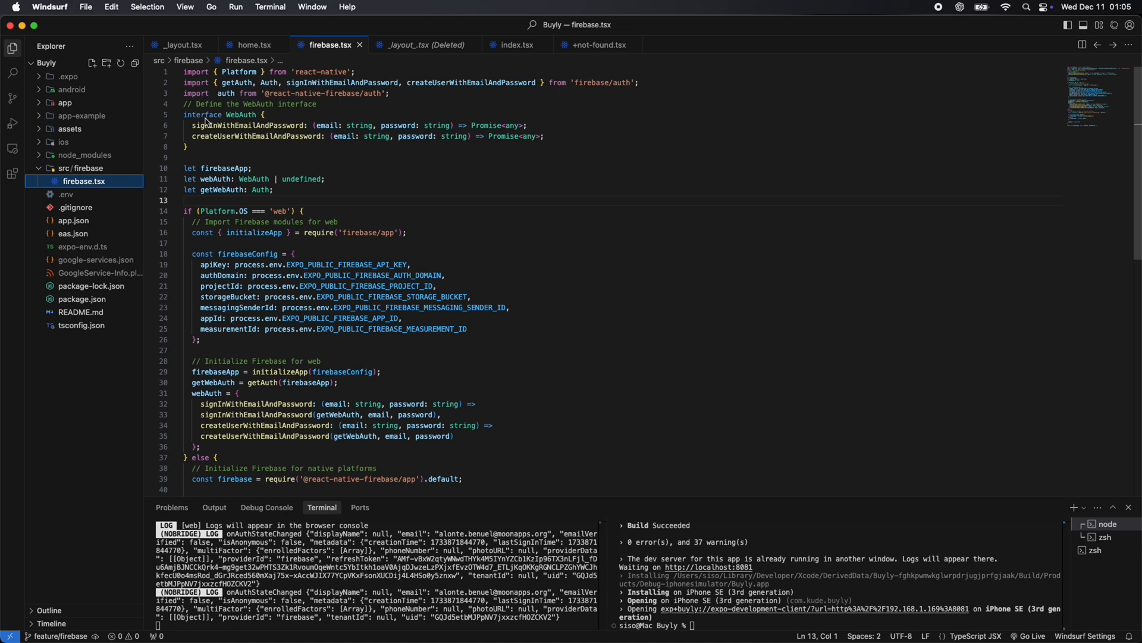
mouse_move(219, 212)
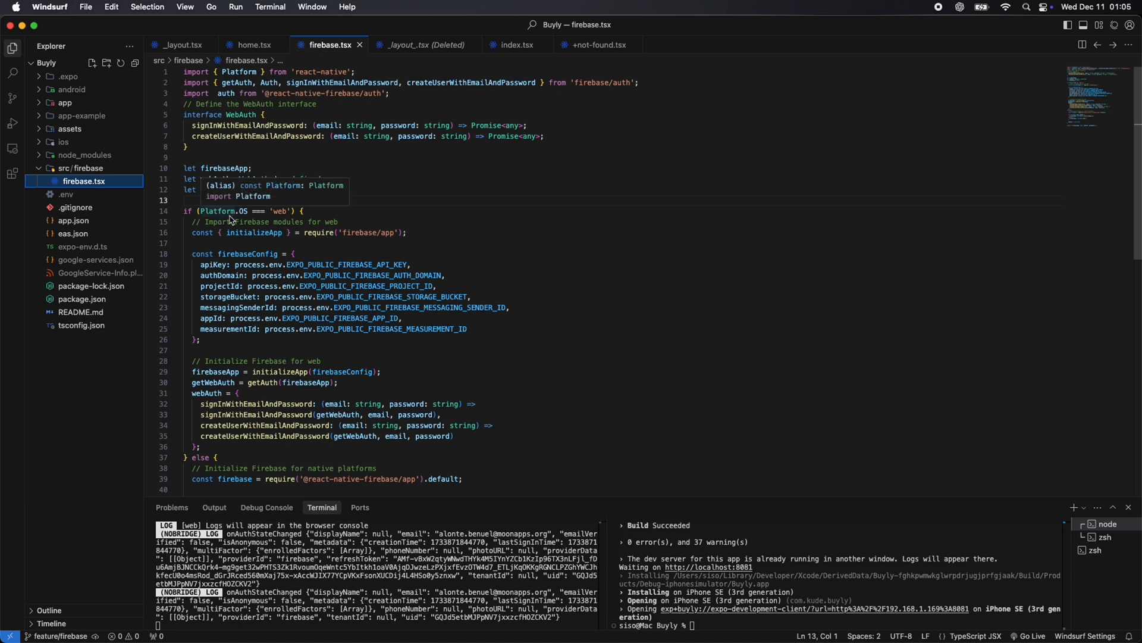
mouse_move(286, 175)
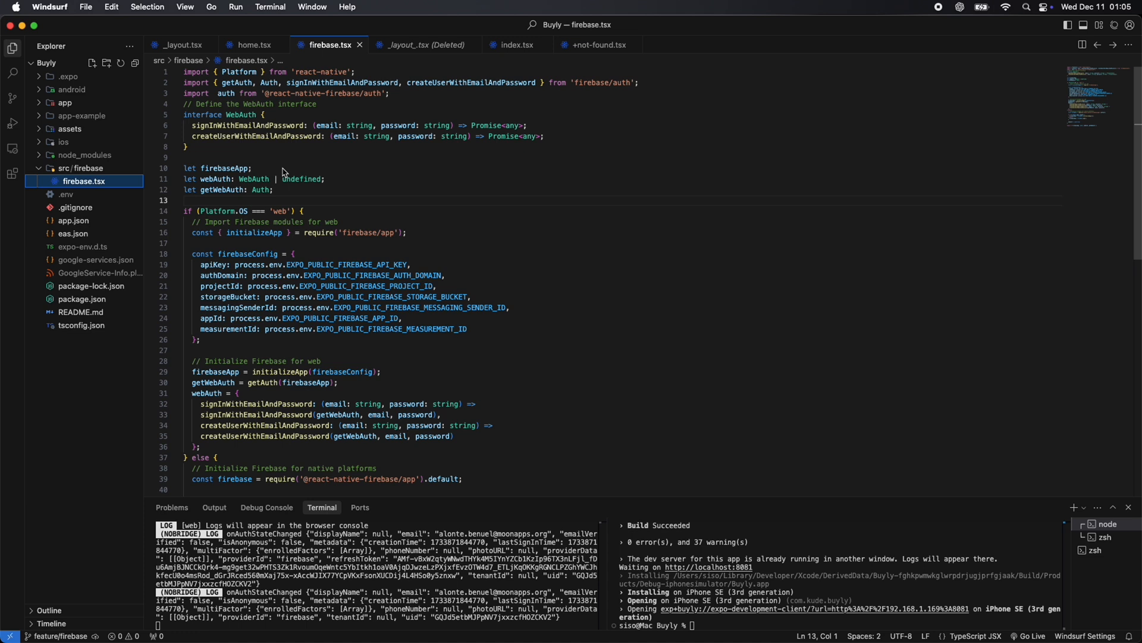
mouse_move(440, 231)
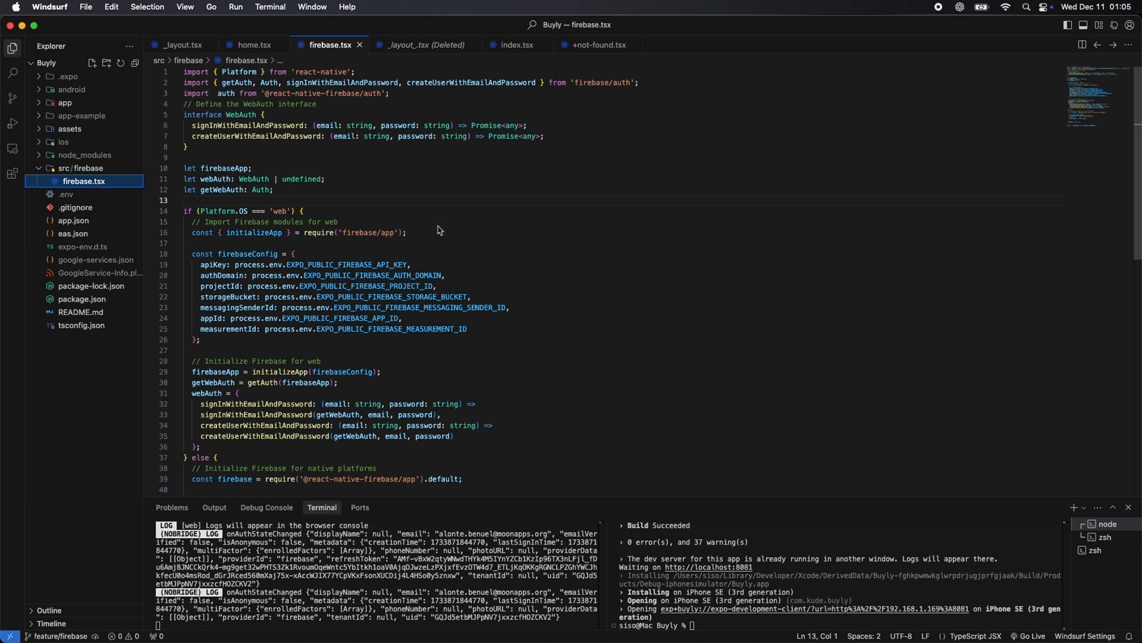
mouse_move(207, 183)
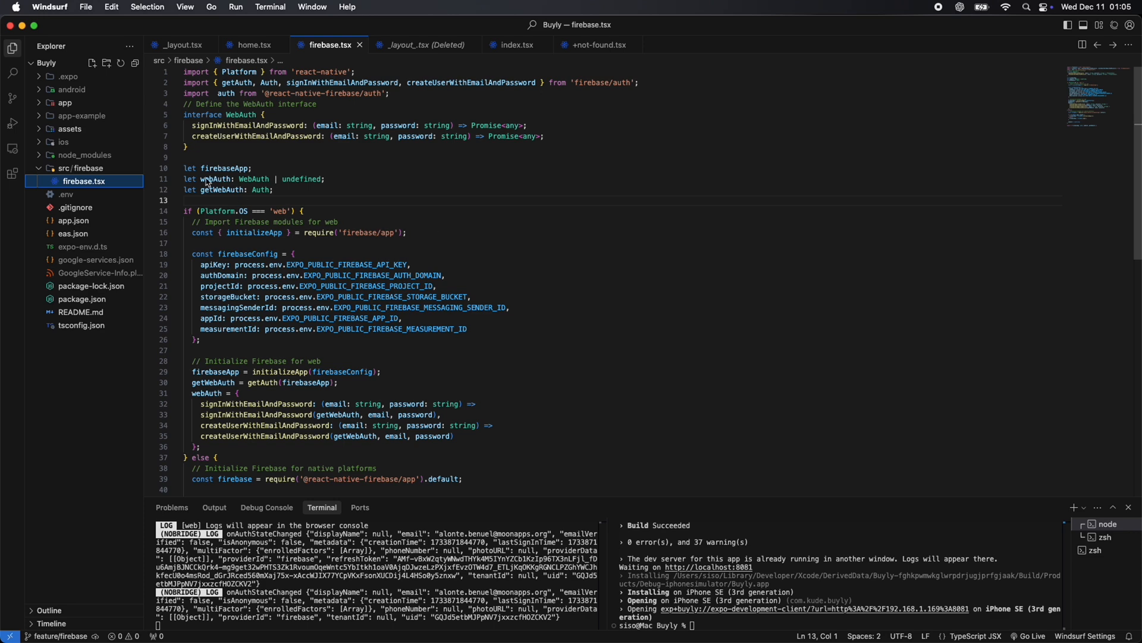
- Review package.json's dependency list with the React Native Firebase and firebase packages
left_click(81, 298)
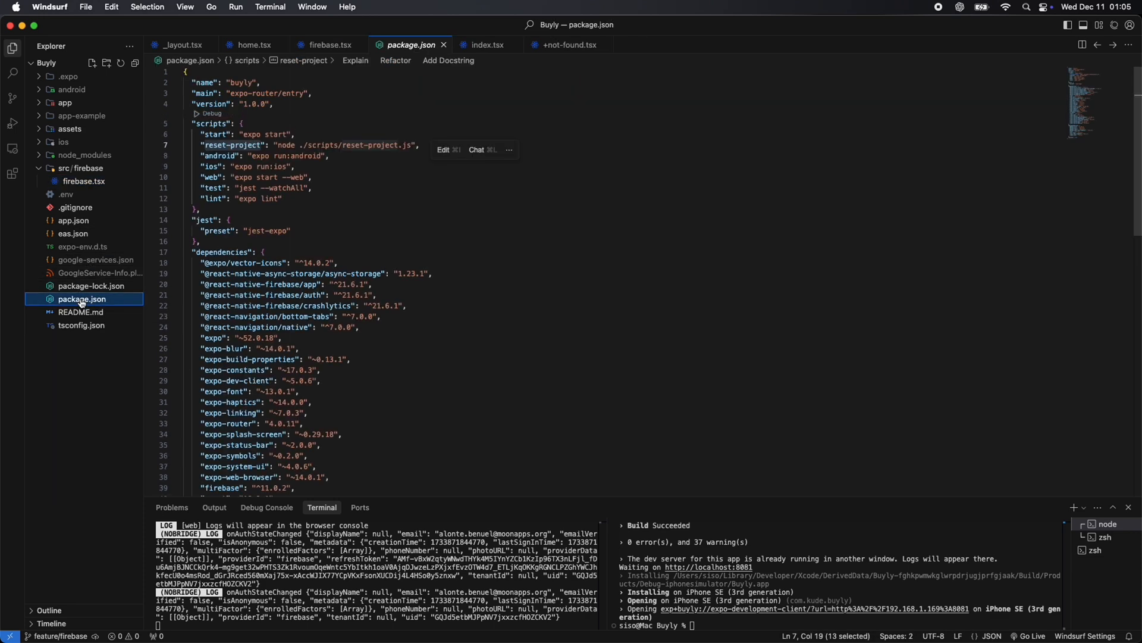
mouse_move(259, 192)
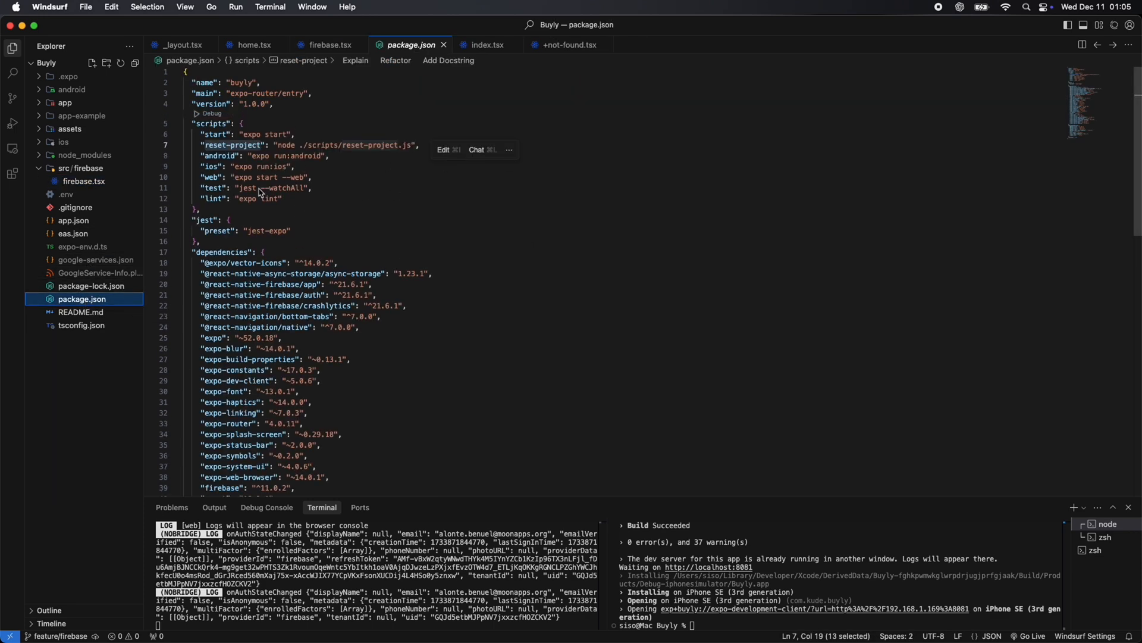
mouse_move(314, 160)
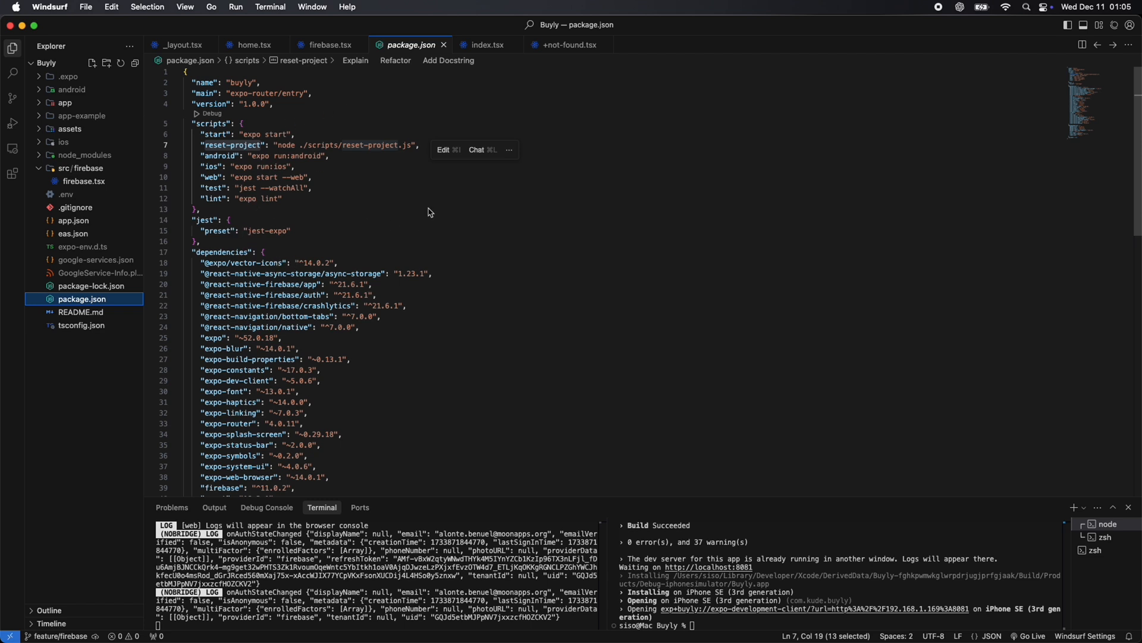
left_click(328, 45)
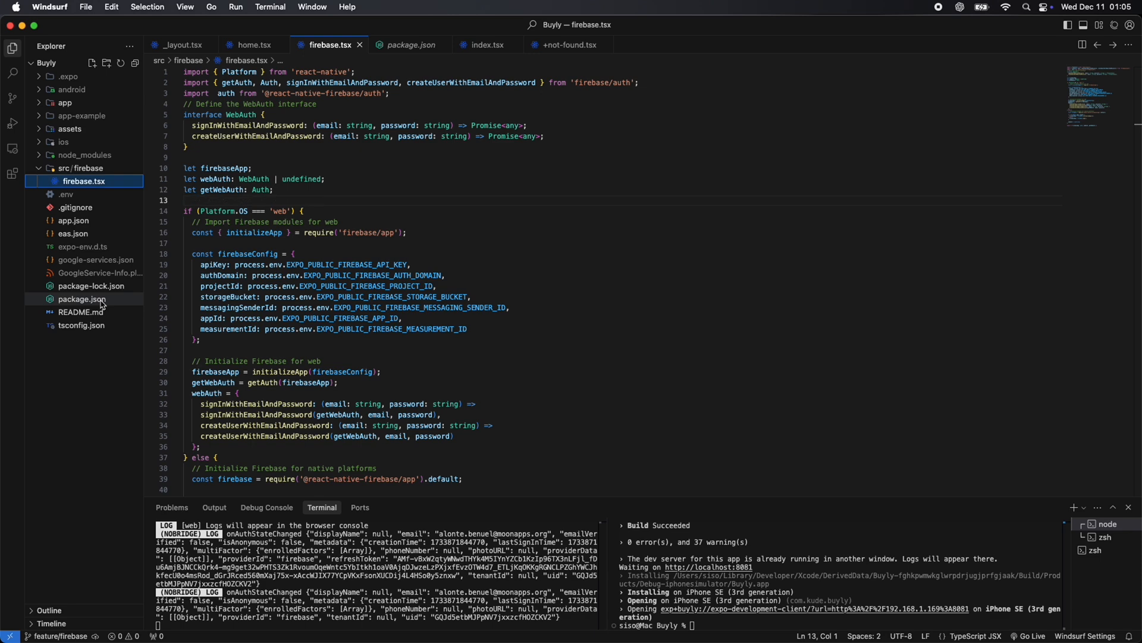
left_click(410, 46)
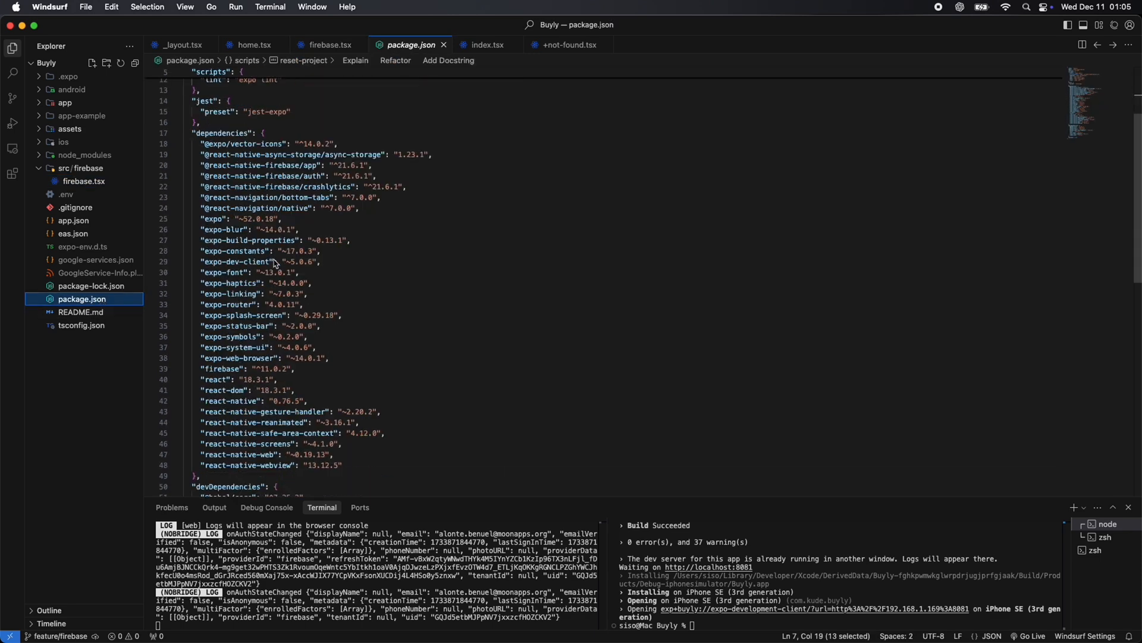
mouse_move(88, 181)
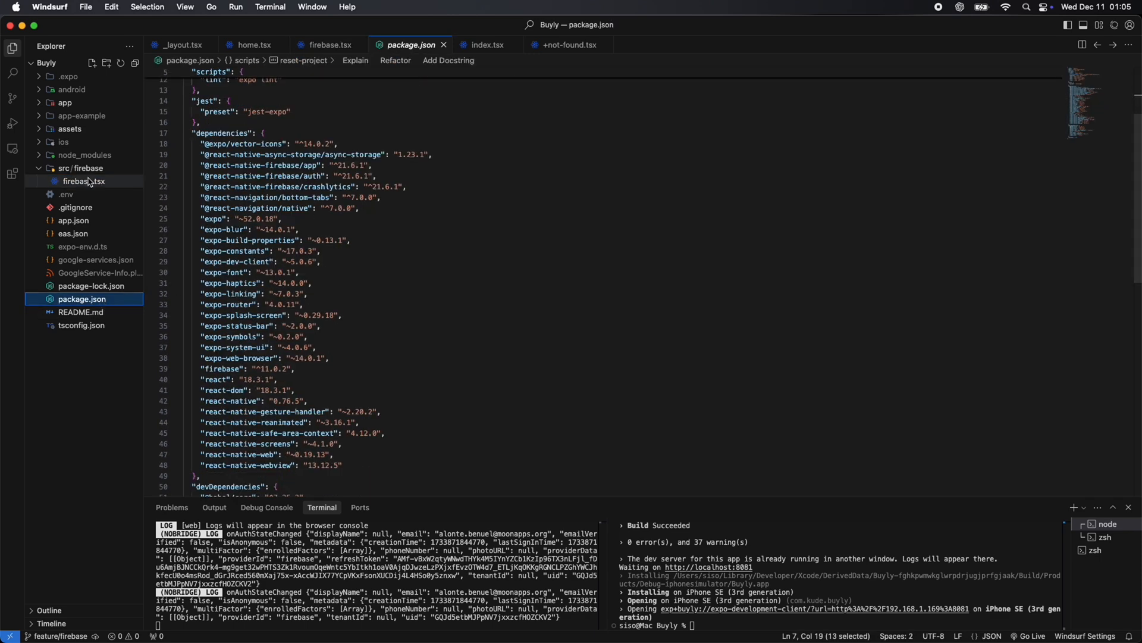
- Return to firebase.tsx to review its Firebase auth imports and web initialization
left_click(81, 181)
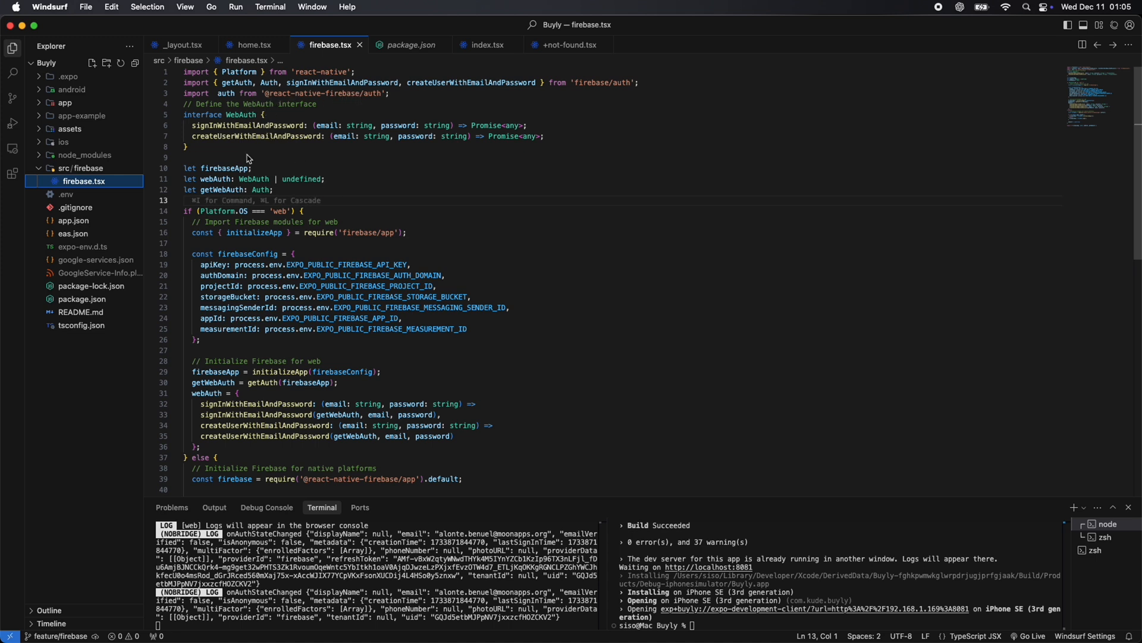
mouse_move(554, 414)
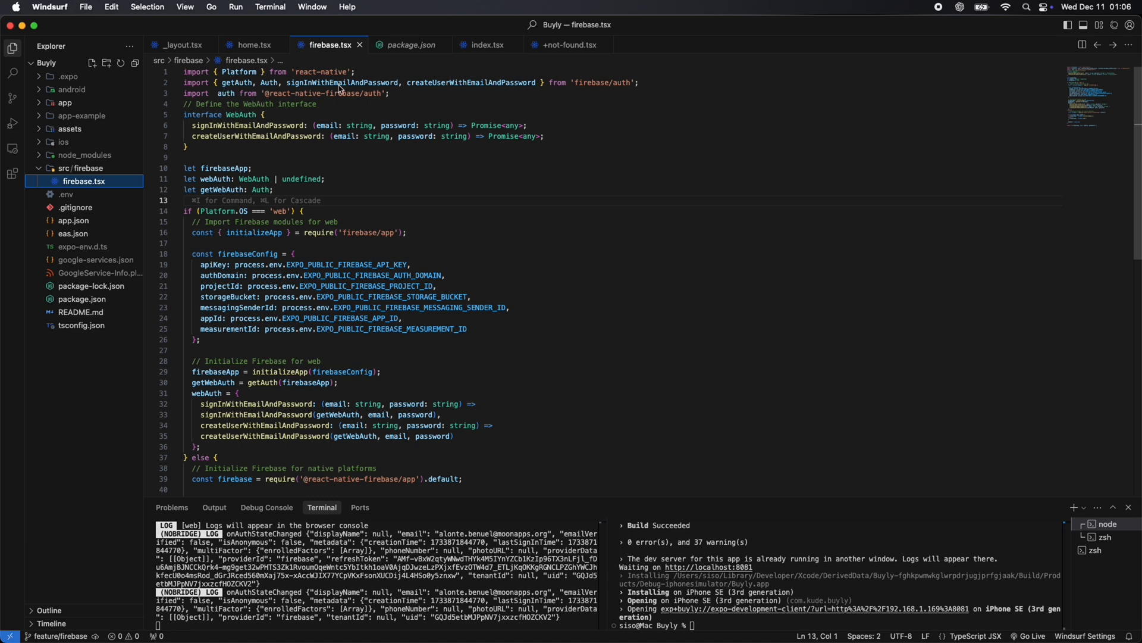
mouse_move(571, 88)
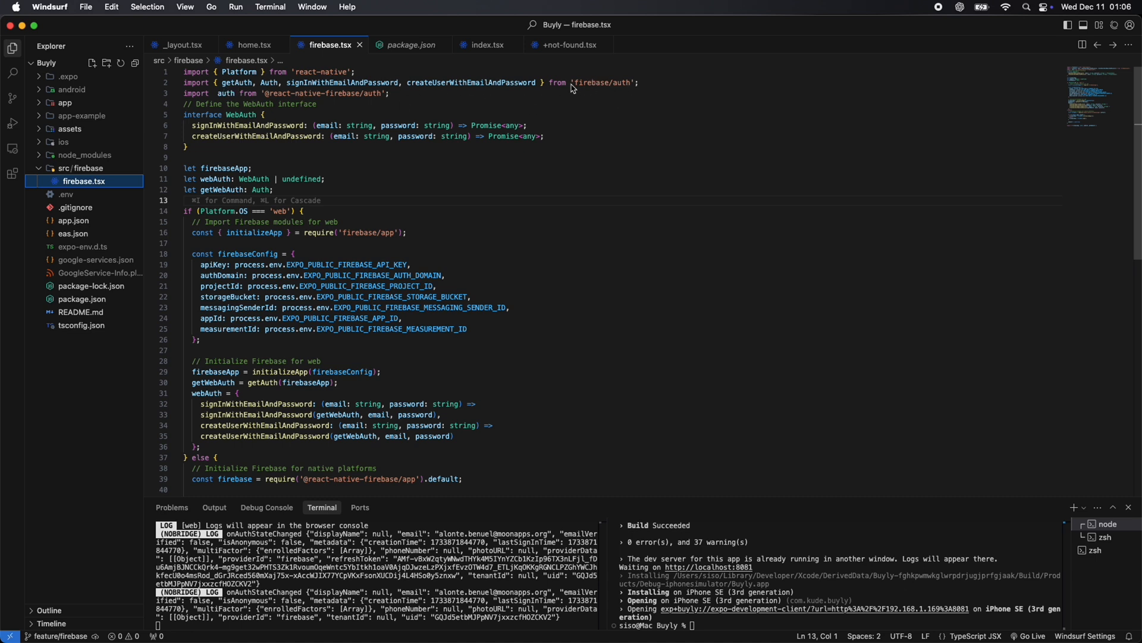
mouse_move(526, 88)
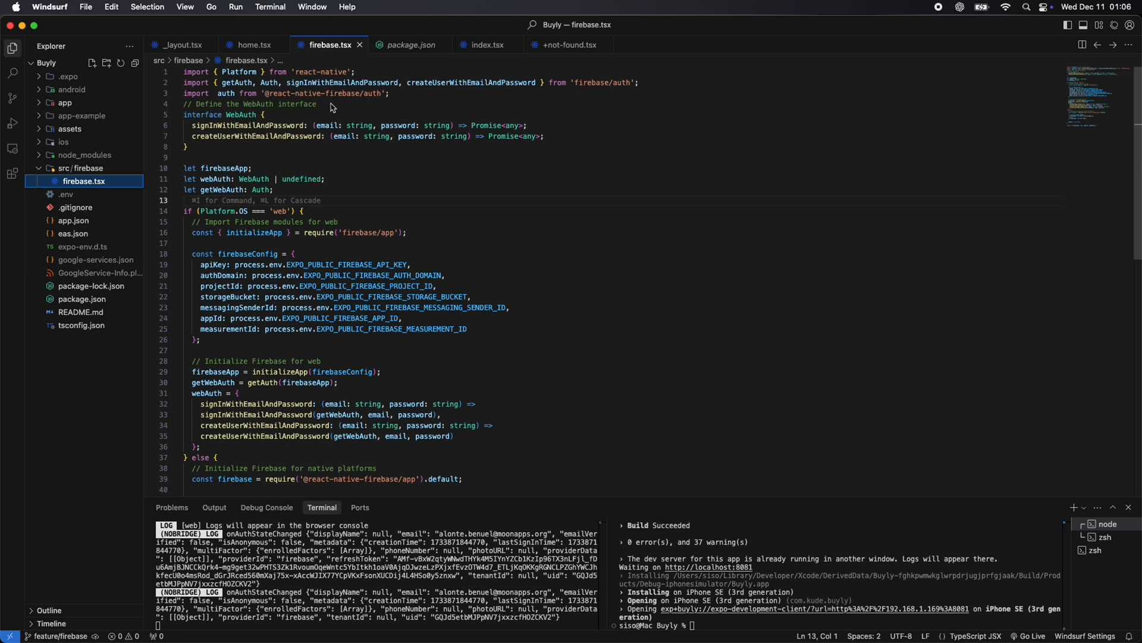
mouse_move(426, 119)
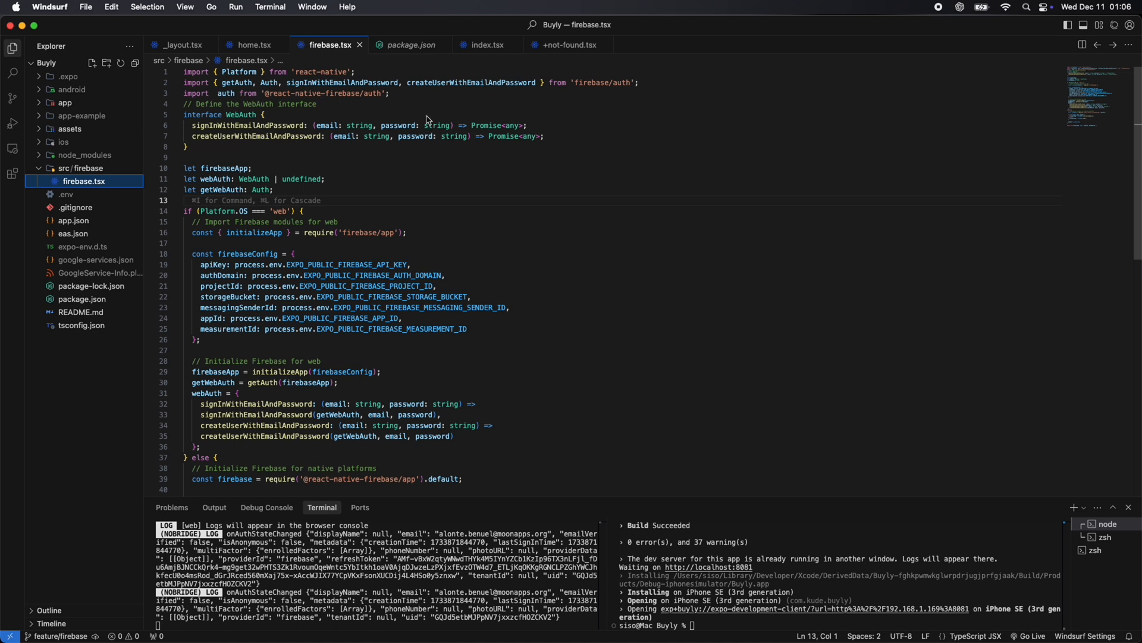
mouse_move(323, 202)
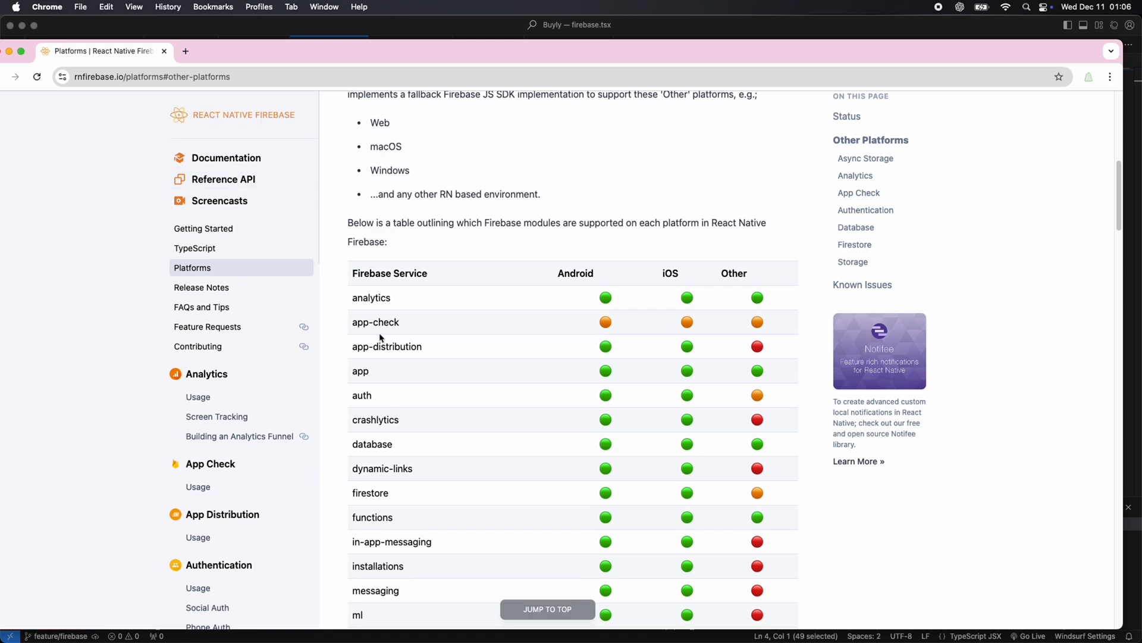
- Scroll the rnfirebase.io Platforms page down to the Firebase service support table
scroll("down", 3)
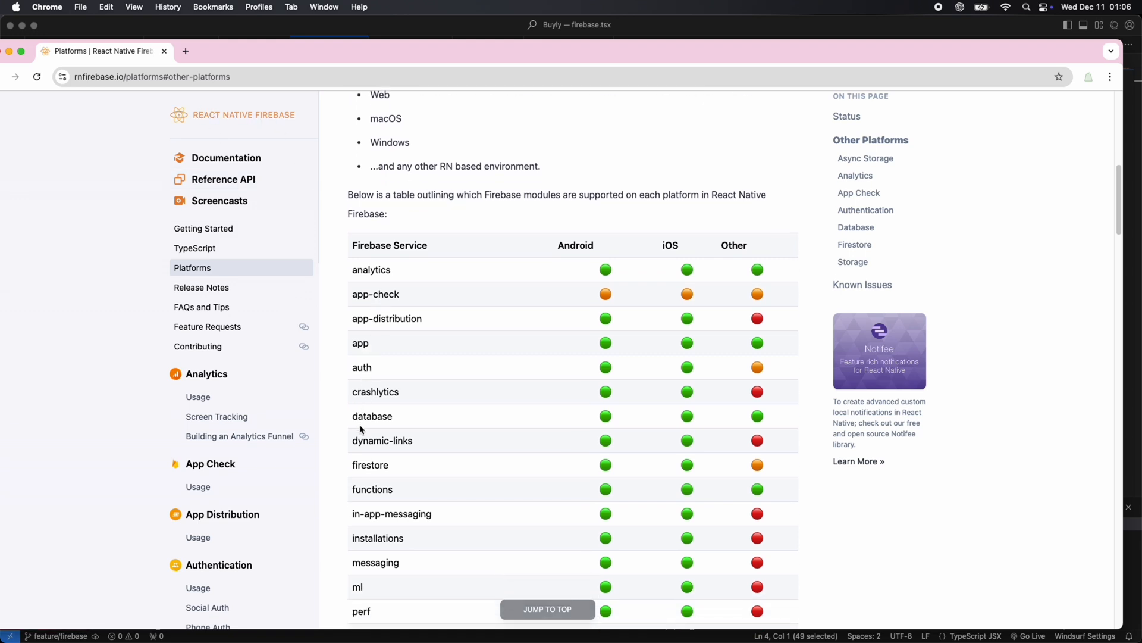
scroll("down", 3)
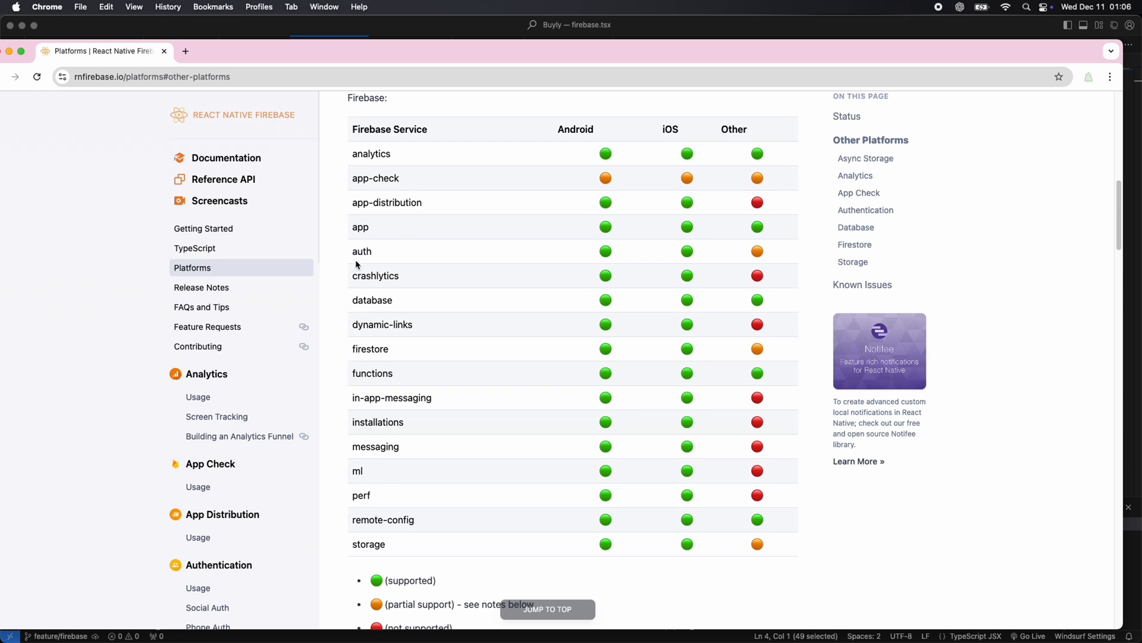
scroll("down", 3)
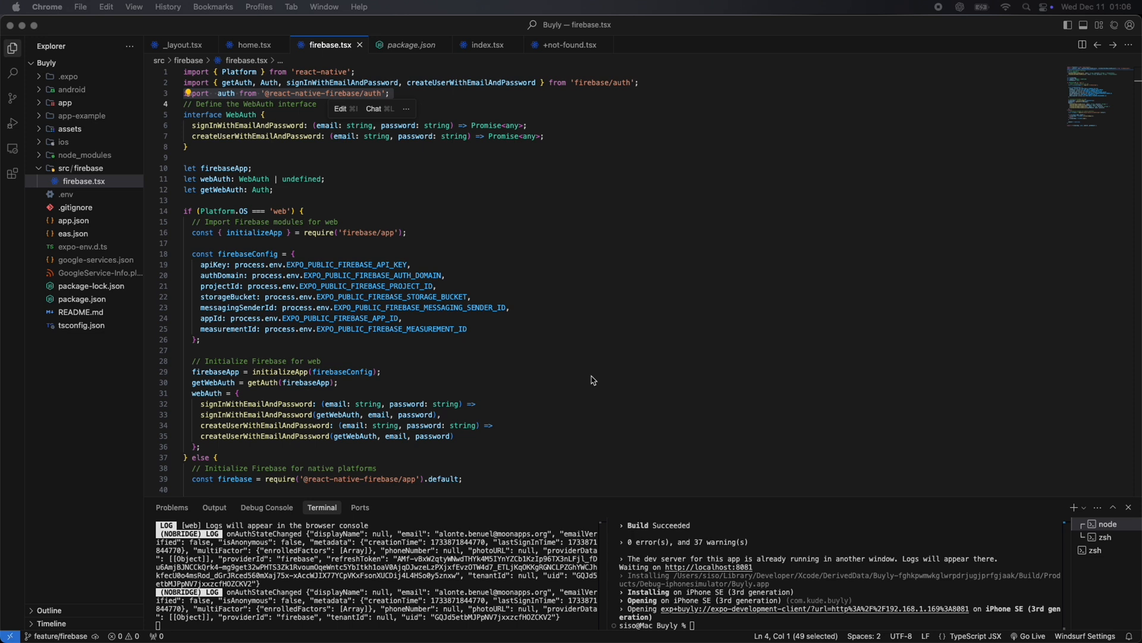
mouse_move(245, 161)
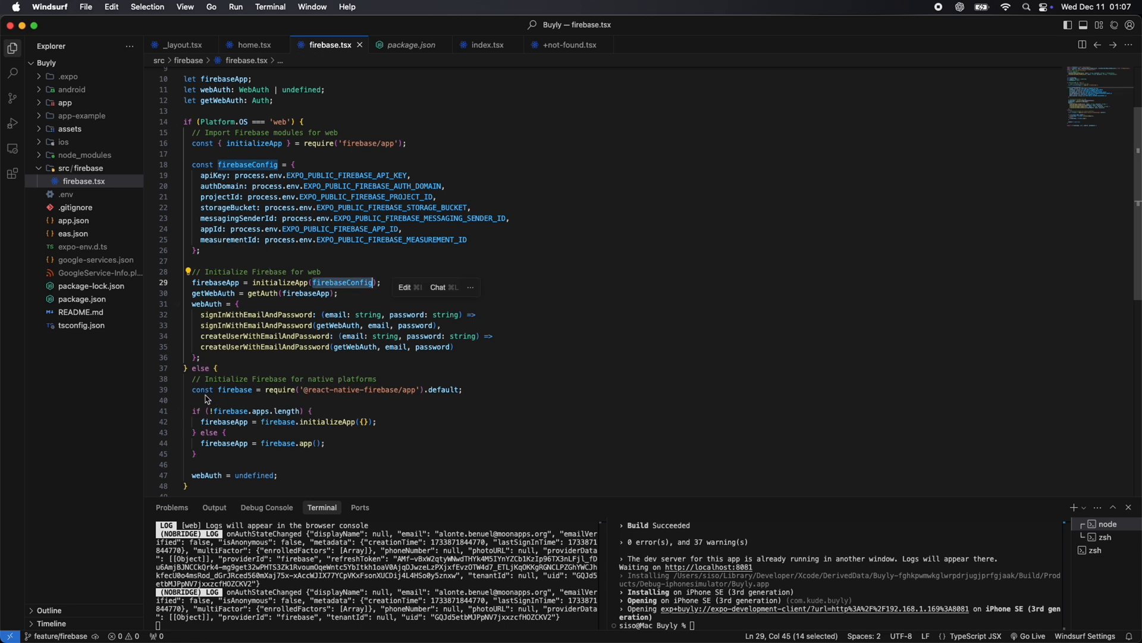
mouse_move(250, 186)
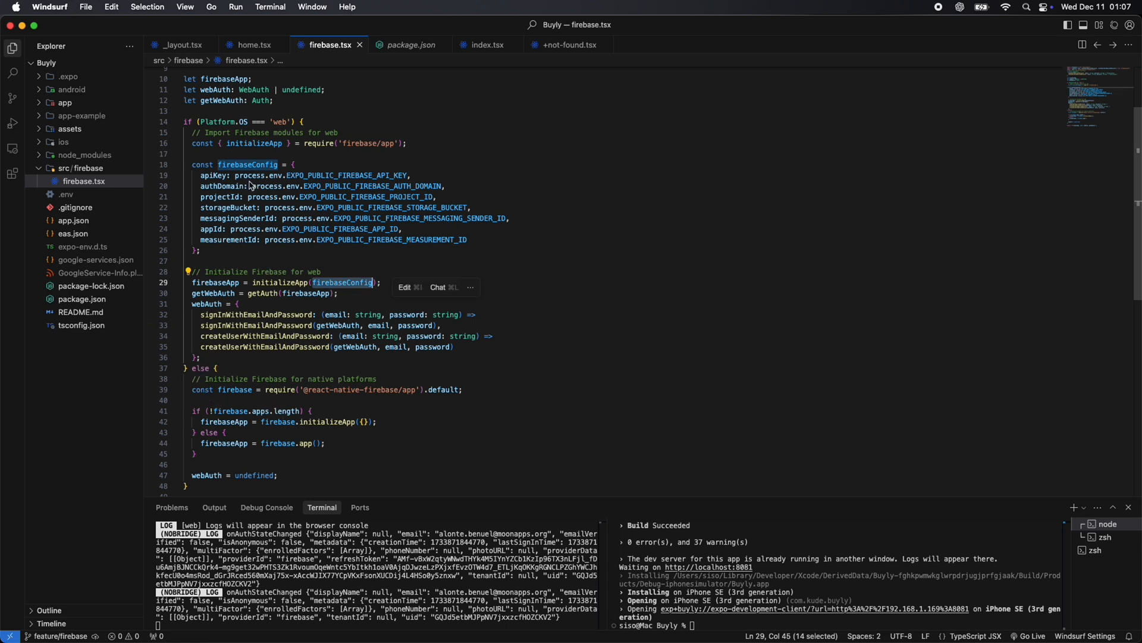
mouse_move(448, 404)
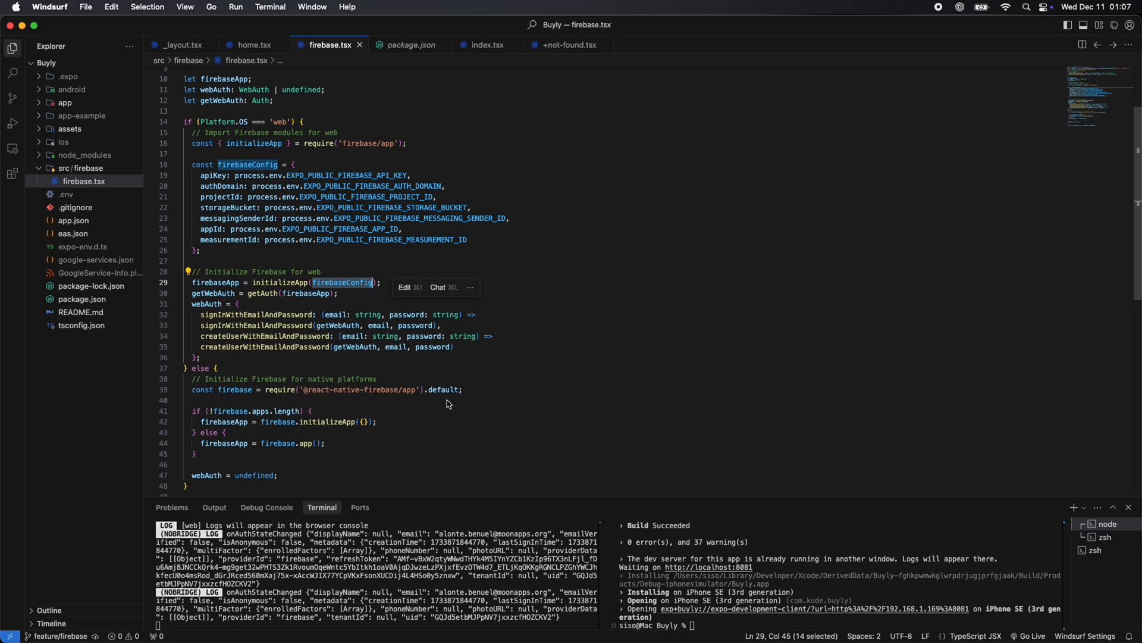
mouse_move(394, 393)
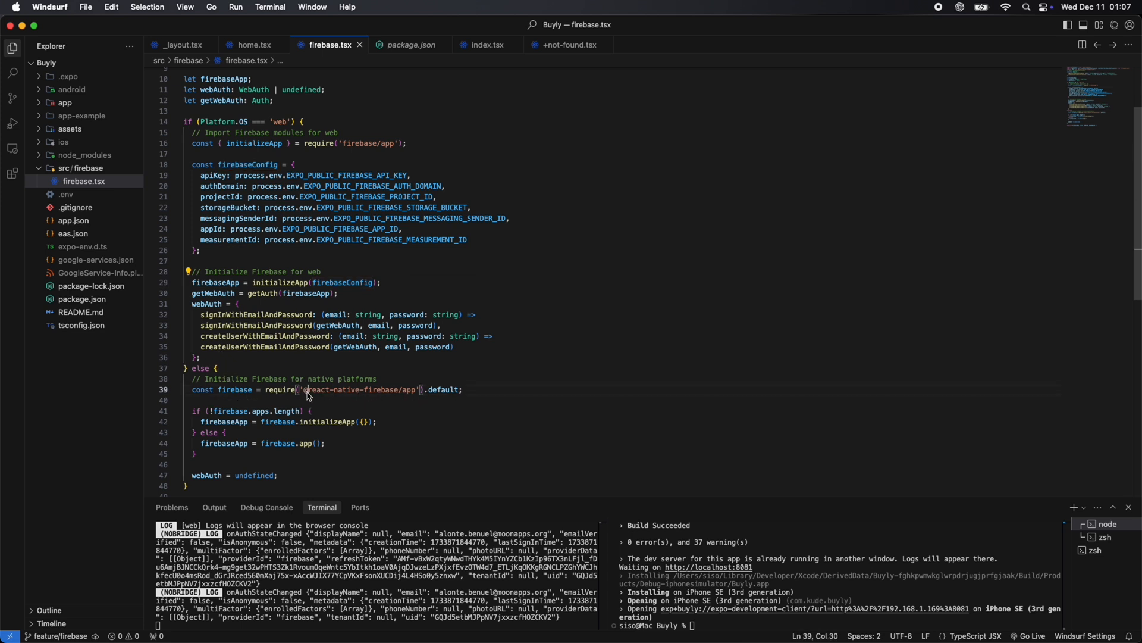
- Highlight the native auth import and final export line in firebase.tsx, then expand the app folder
double_click(350, 389)
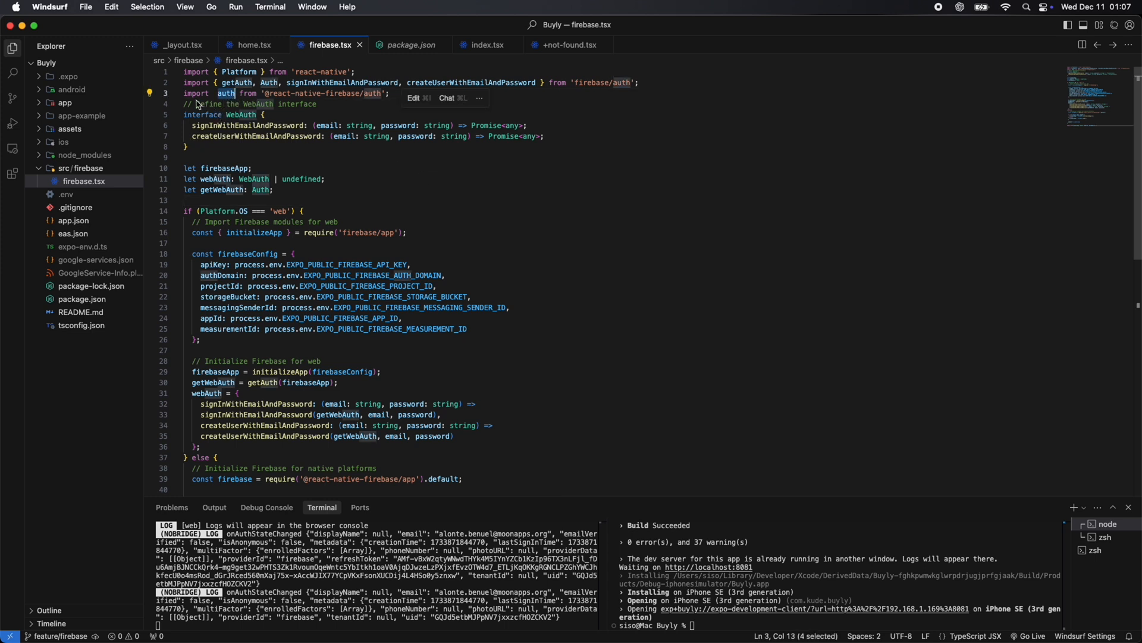
left_click(280, 93)
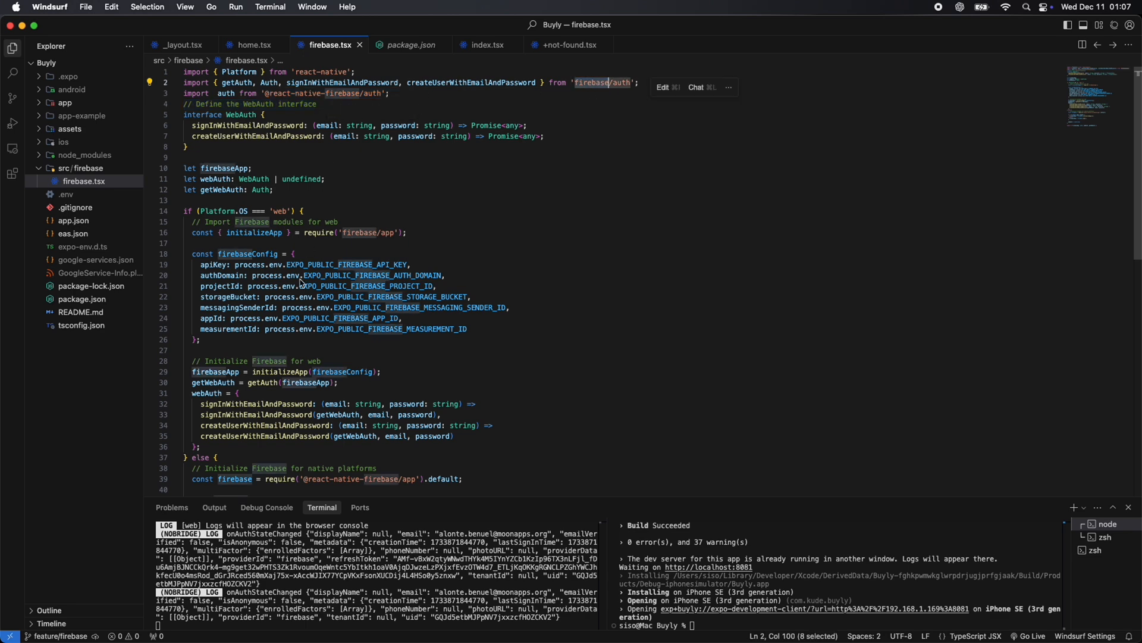
scroll("down", 3)
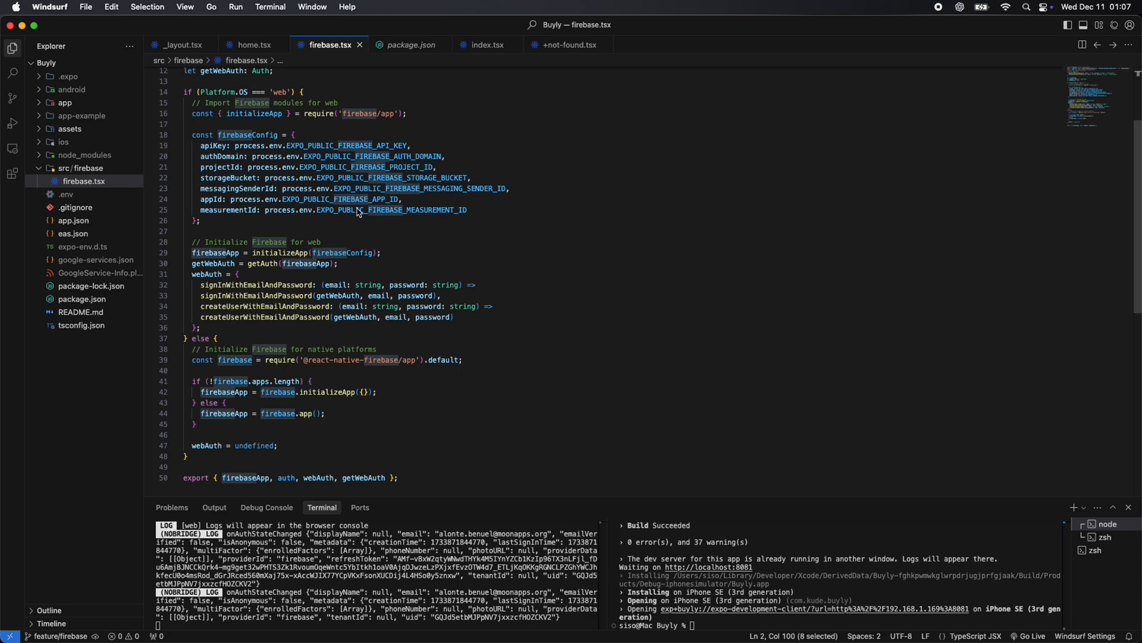
scroll("down", 3)
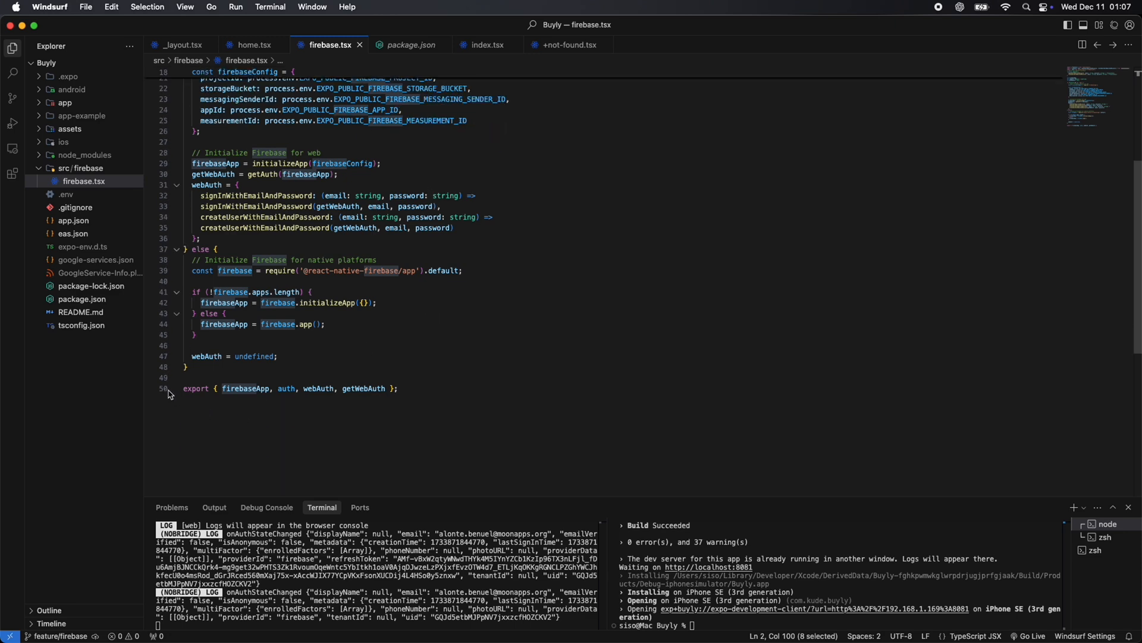
triple_click(286, 388)
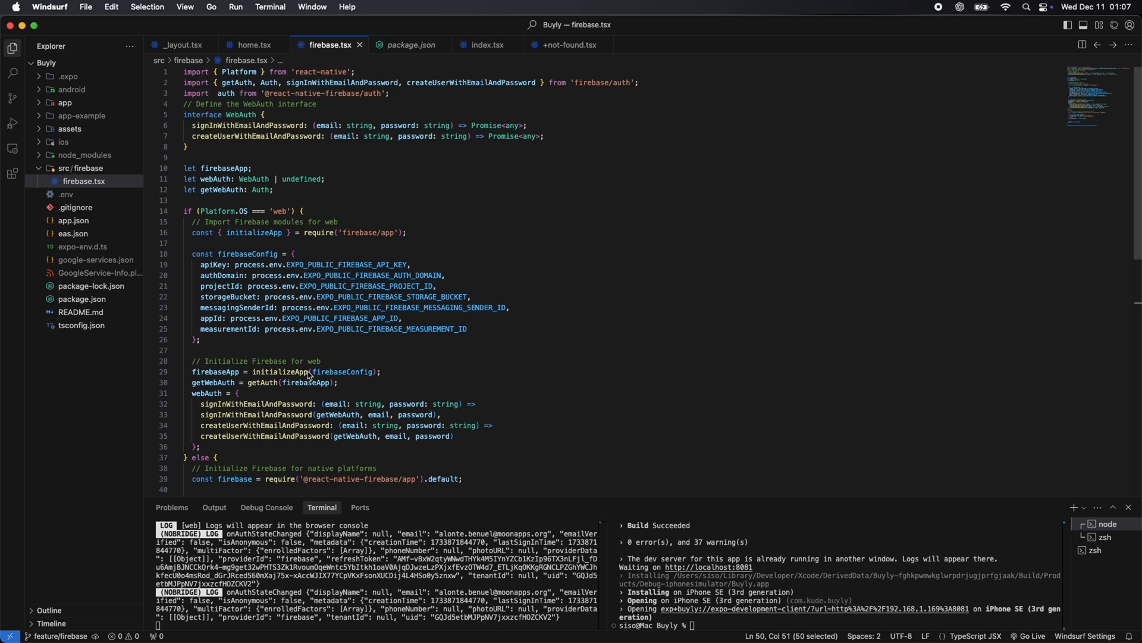
mouse_move(71, 128)
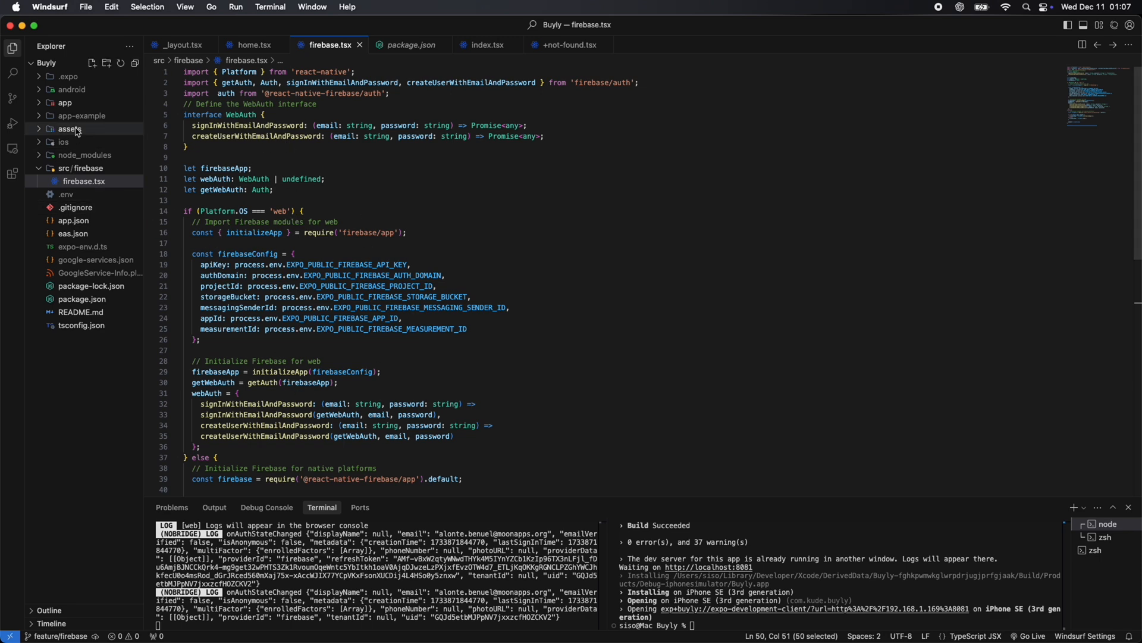
left_click(64, 103)
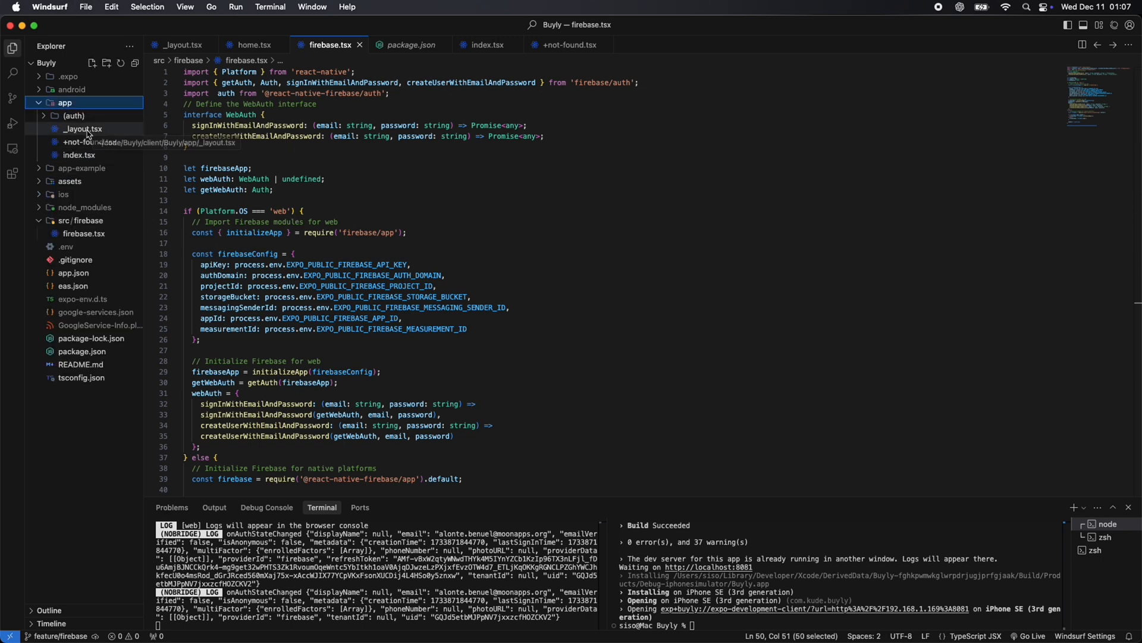
- In index.tsx, highlight webAuth and createUserWithEmailAndPassword in the signUp handler
left_click(484, 44)
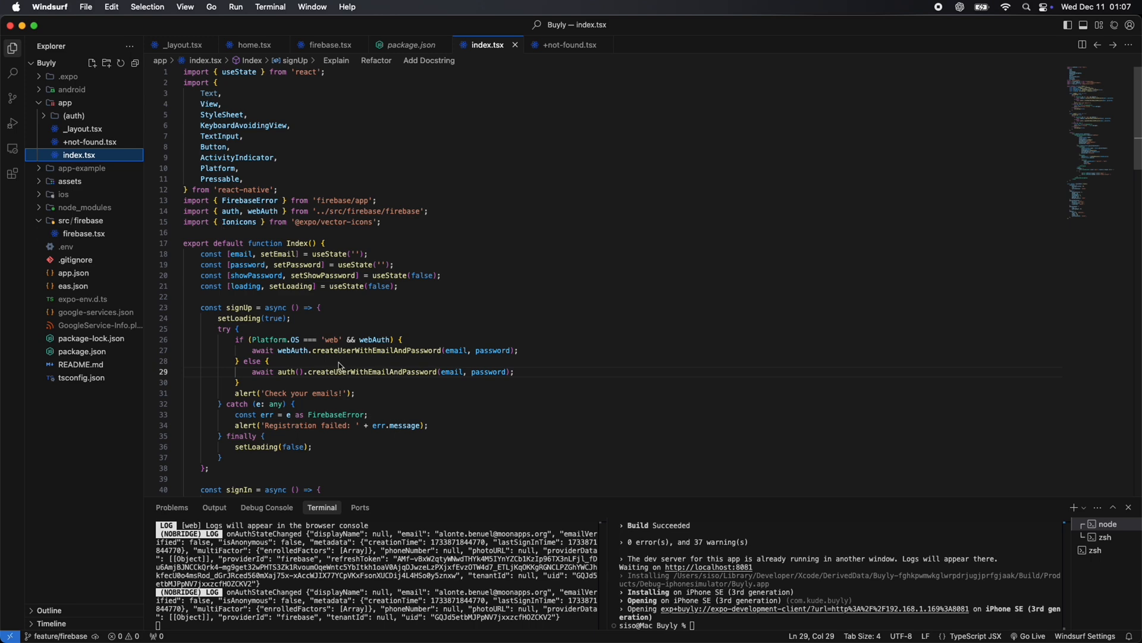
scroll("down", 3)
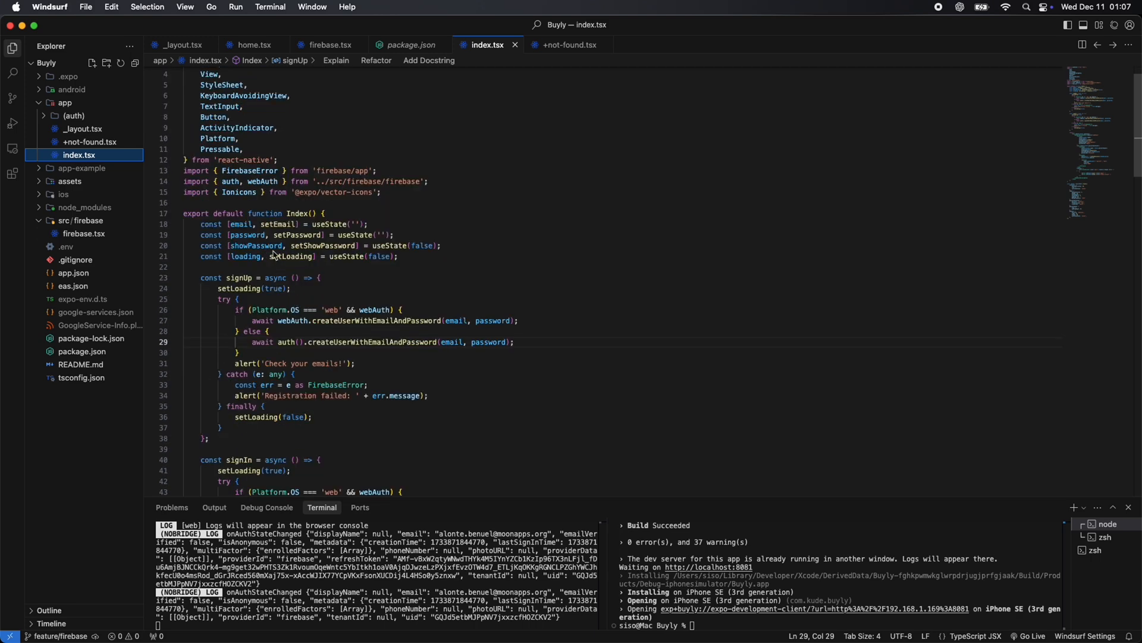
mouse_move(176, 181)
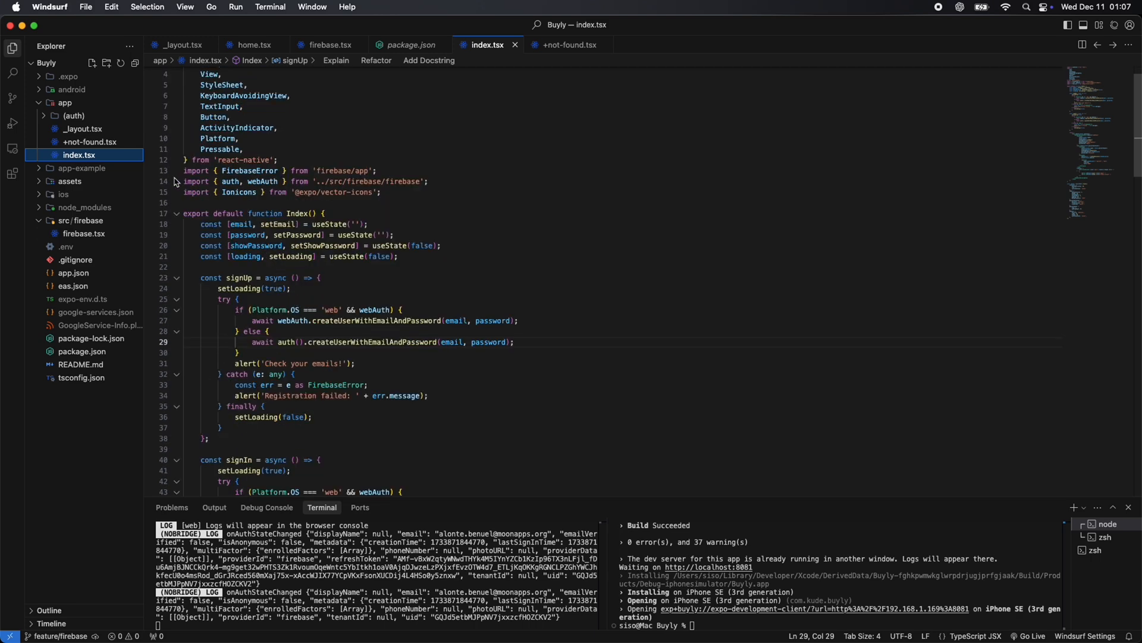
double_click(229, 181)
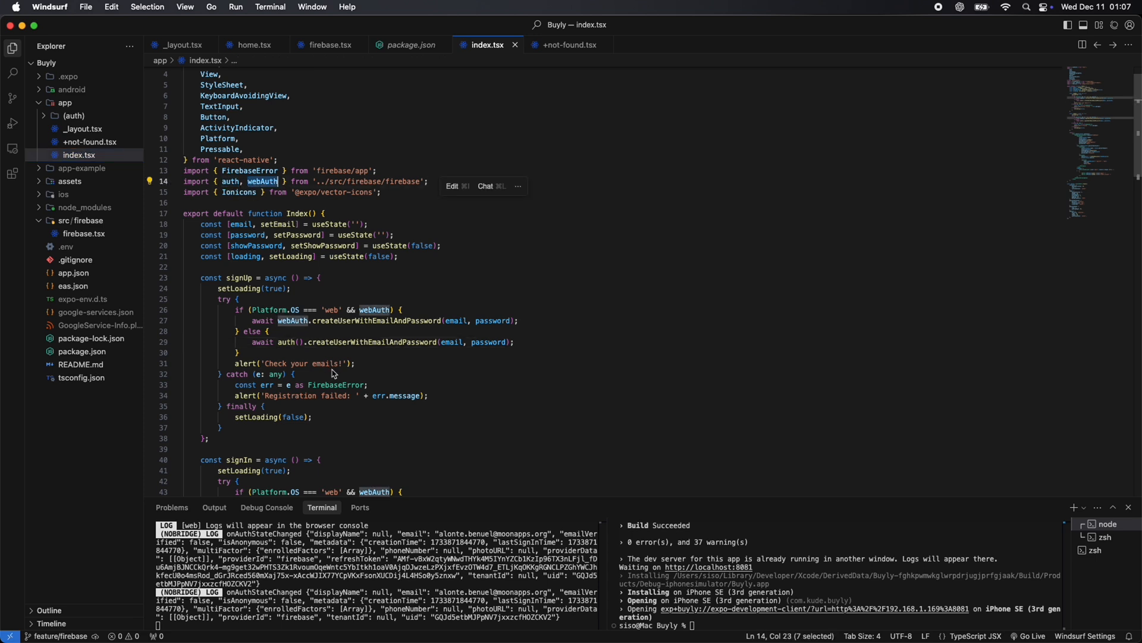
mouse_move(426, 171)
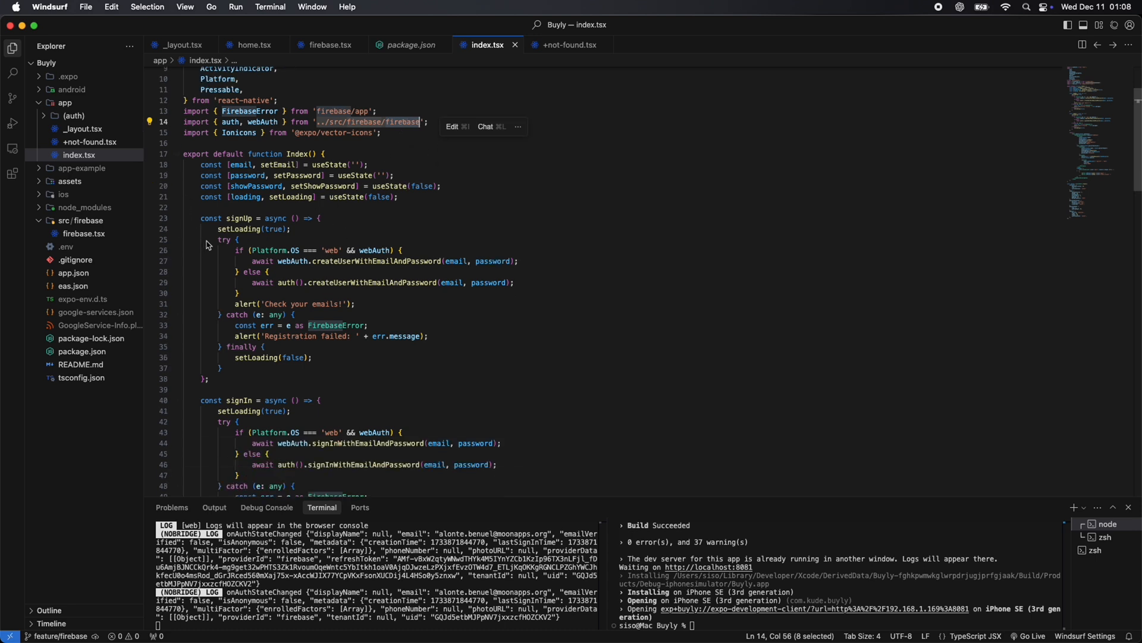
scroll("down", 3)
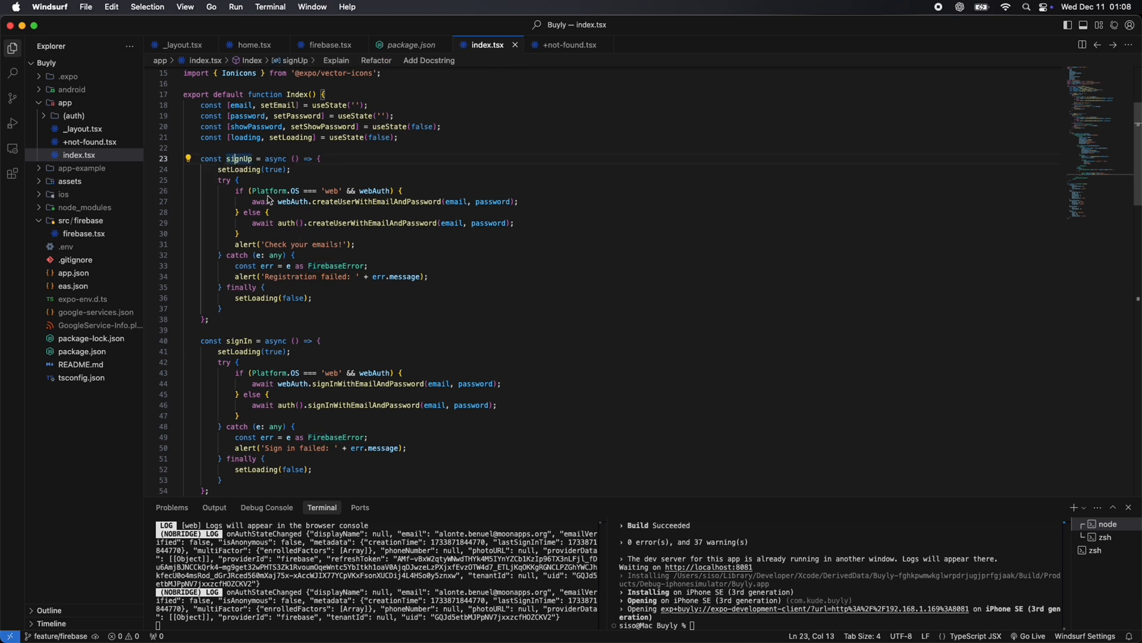
mouse_move(259, 195)
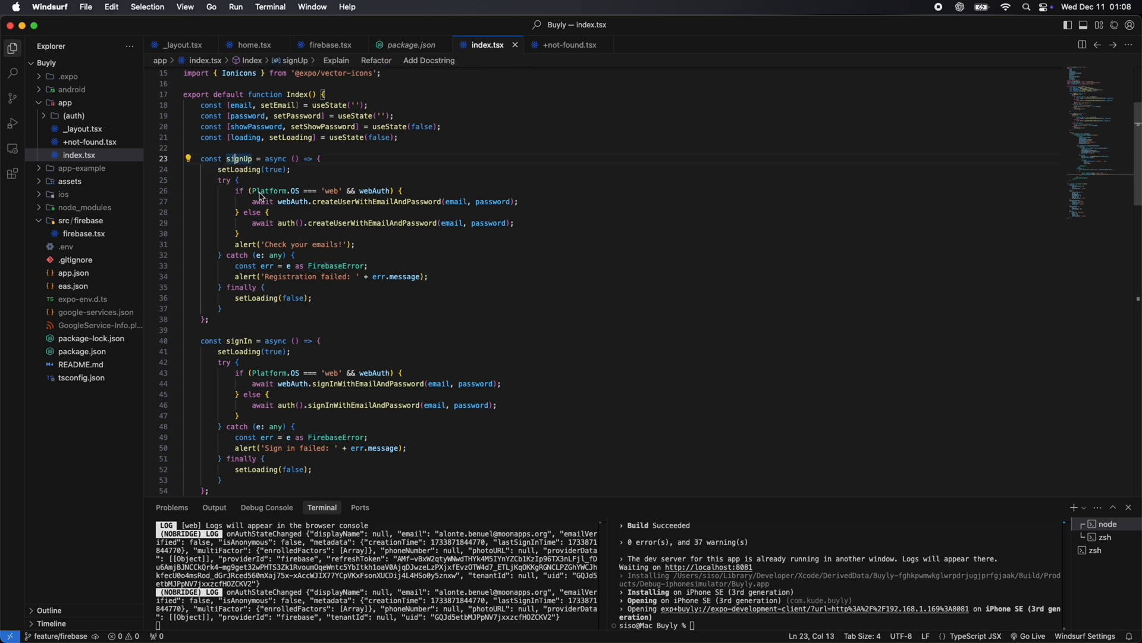
double_click(268, 191)
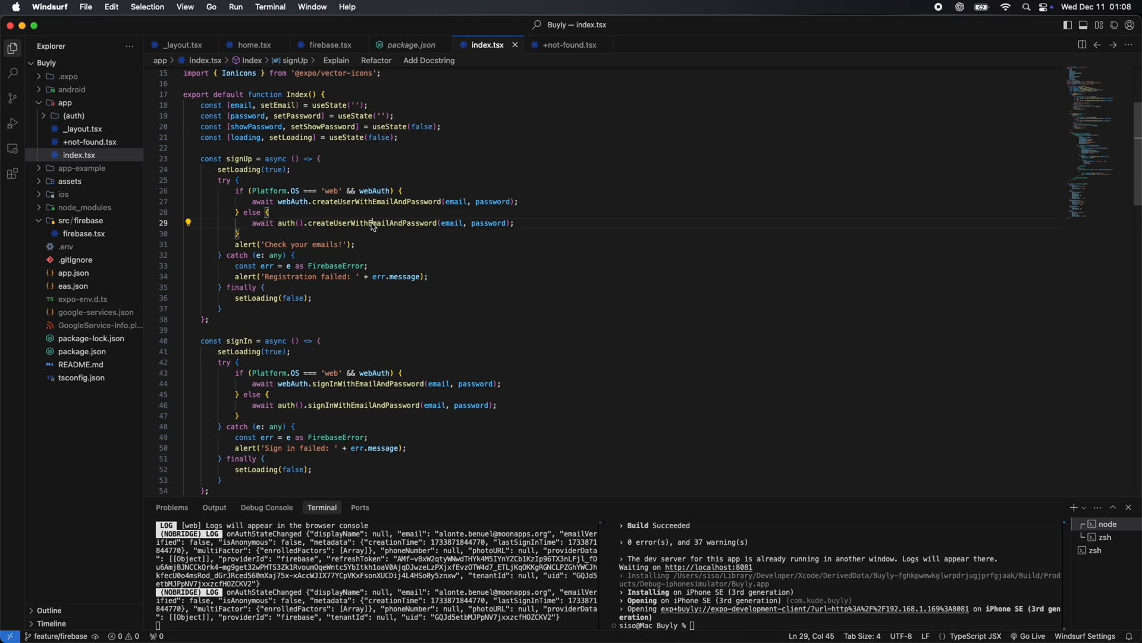
double_click(371, 223)
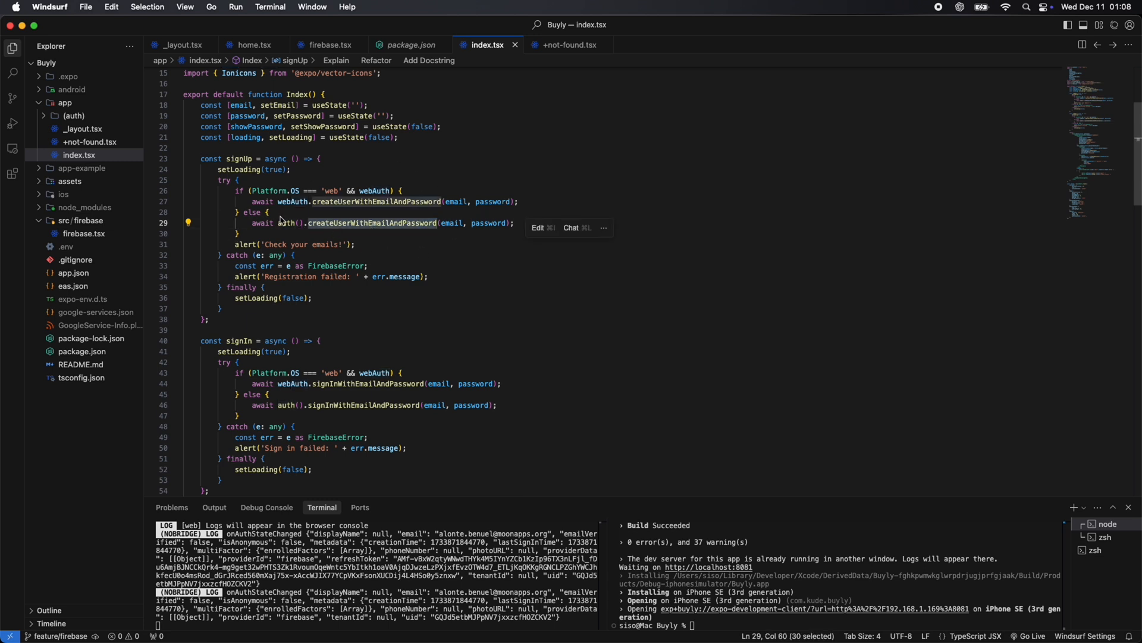
- Highlight webAuth in signIn's Platform.OS check and scroll to the login form markup
scroll("down", 3)
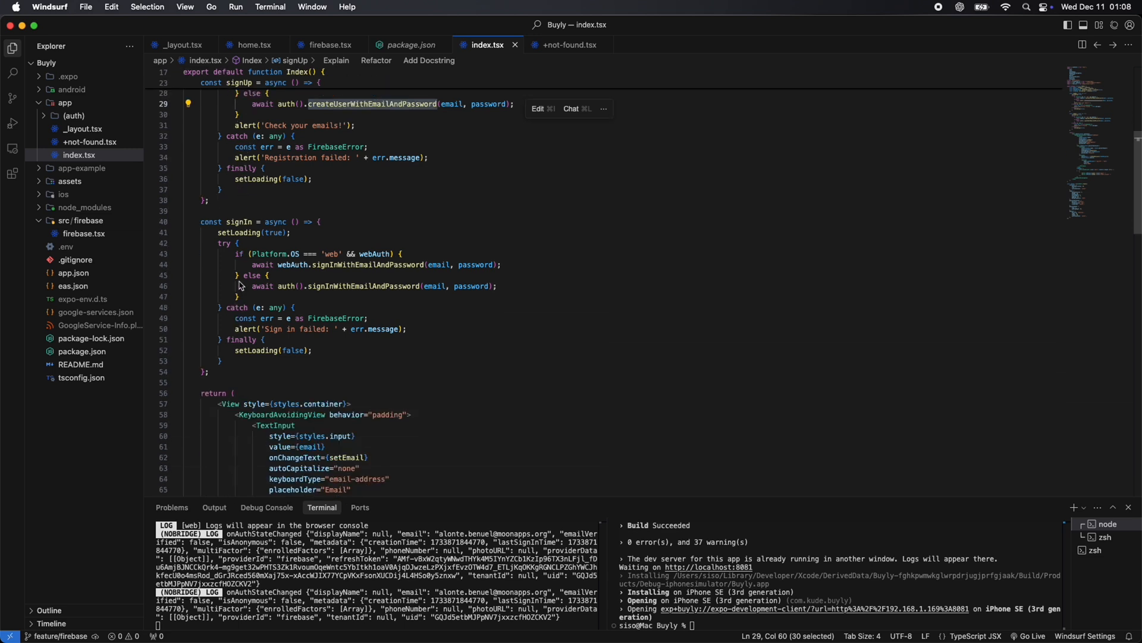
scroll("down", 3)
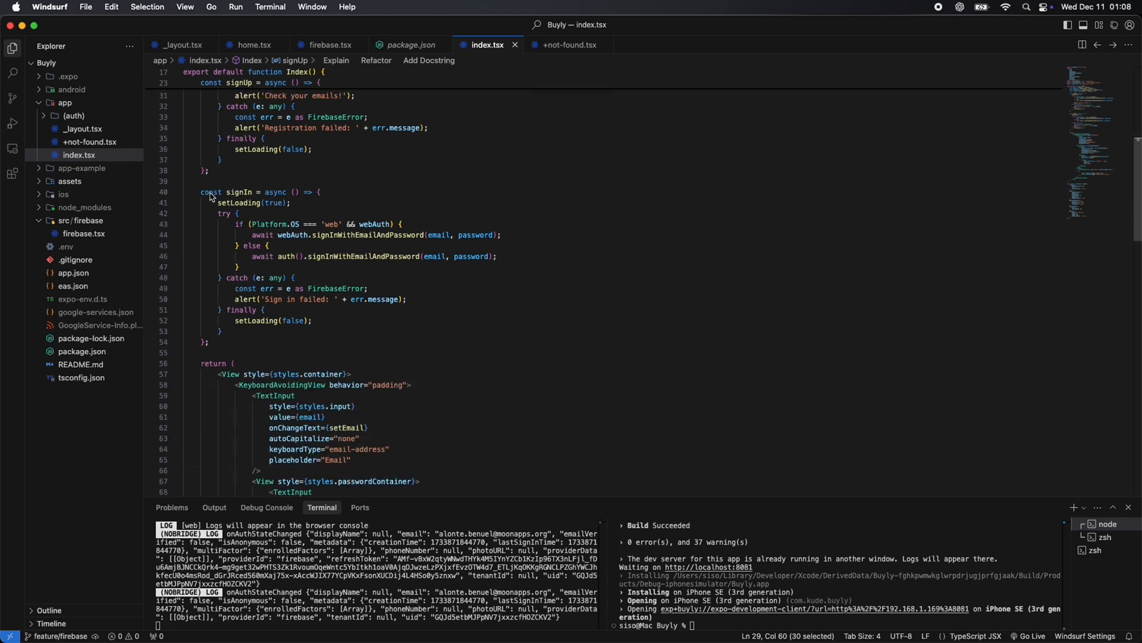
double_click(239, 192)
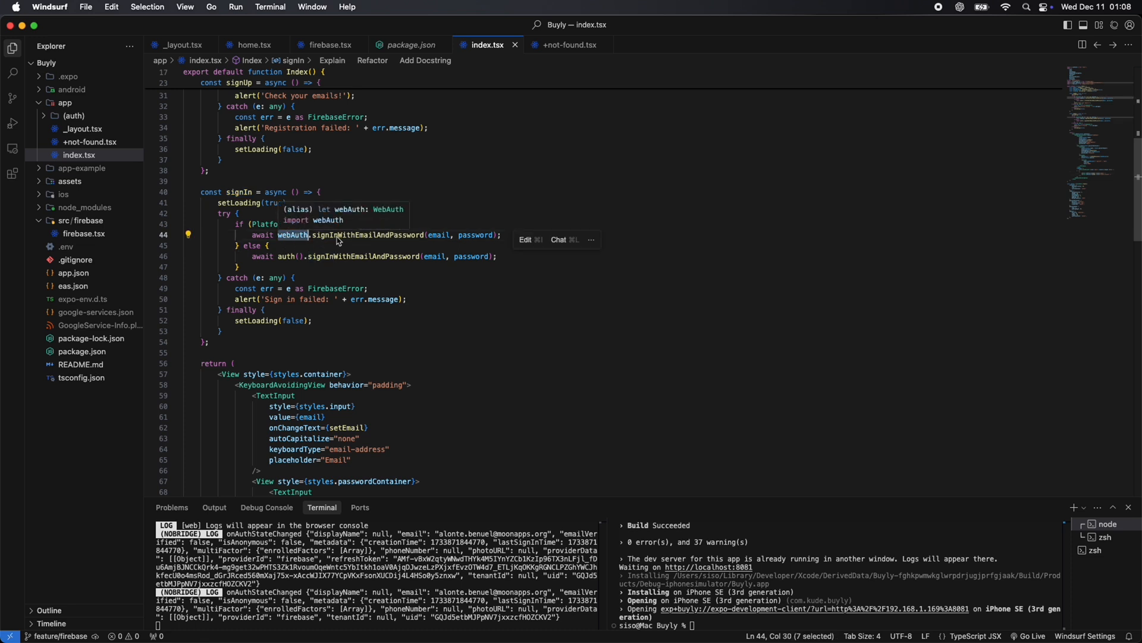
mouse_move(312, 274)
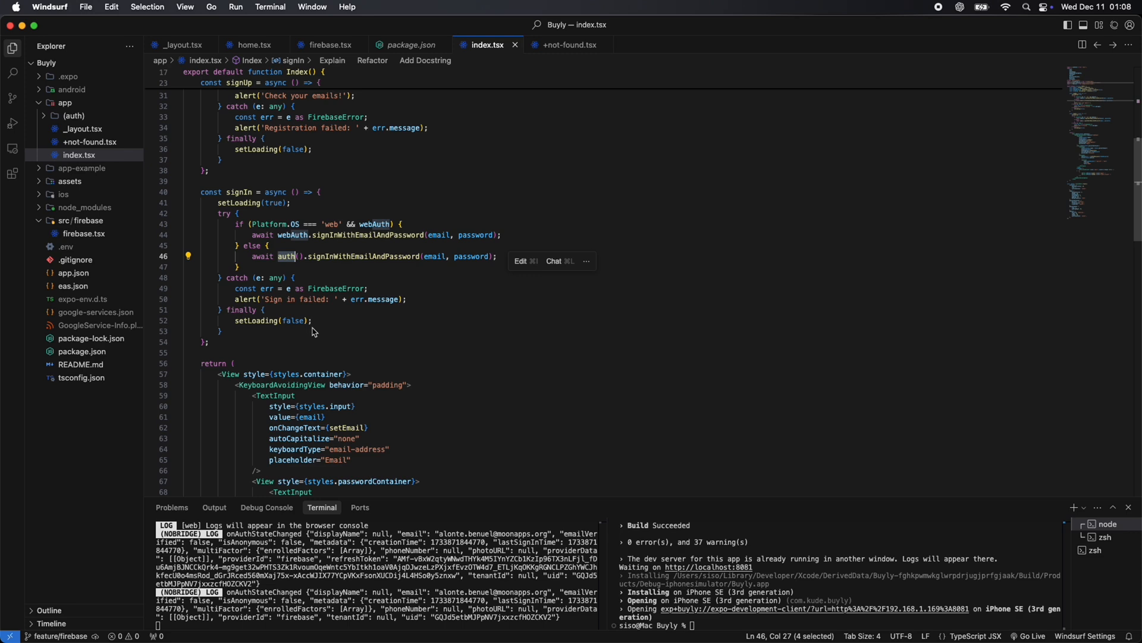
scroll("down", 3)
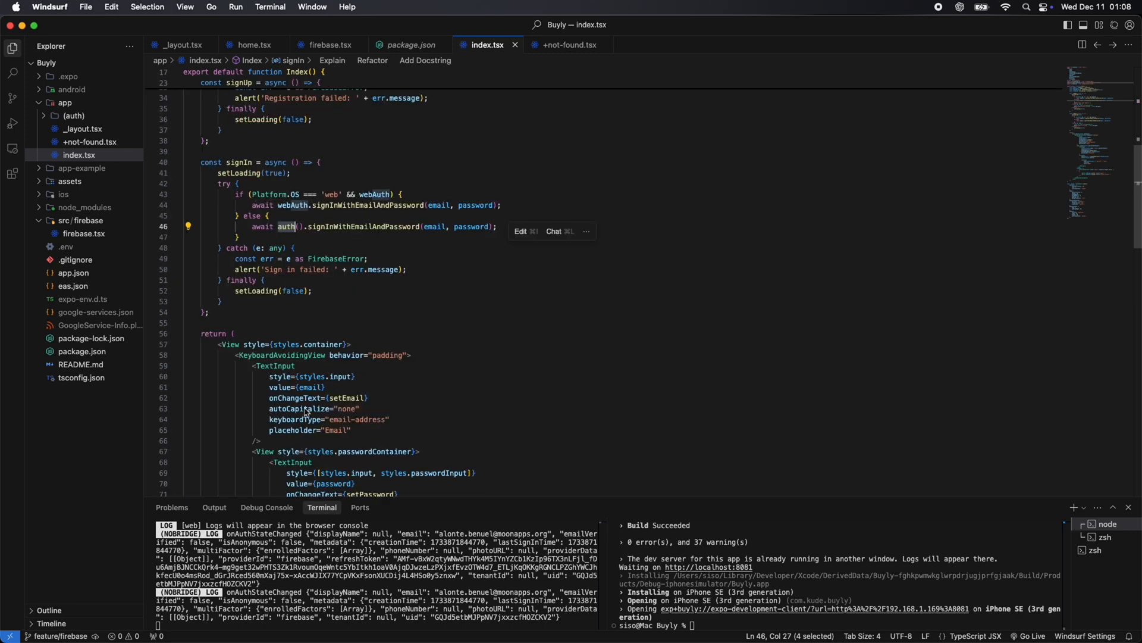
- In _layout.tsx's auth listener, highlight auth, onAuthStateChanged and getWebAuth in the web and native branches
left_click(81, 128)
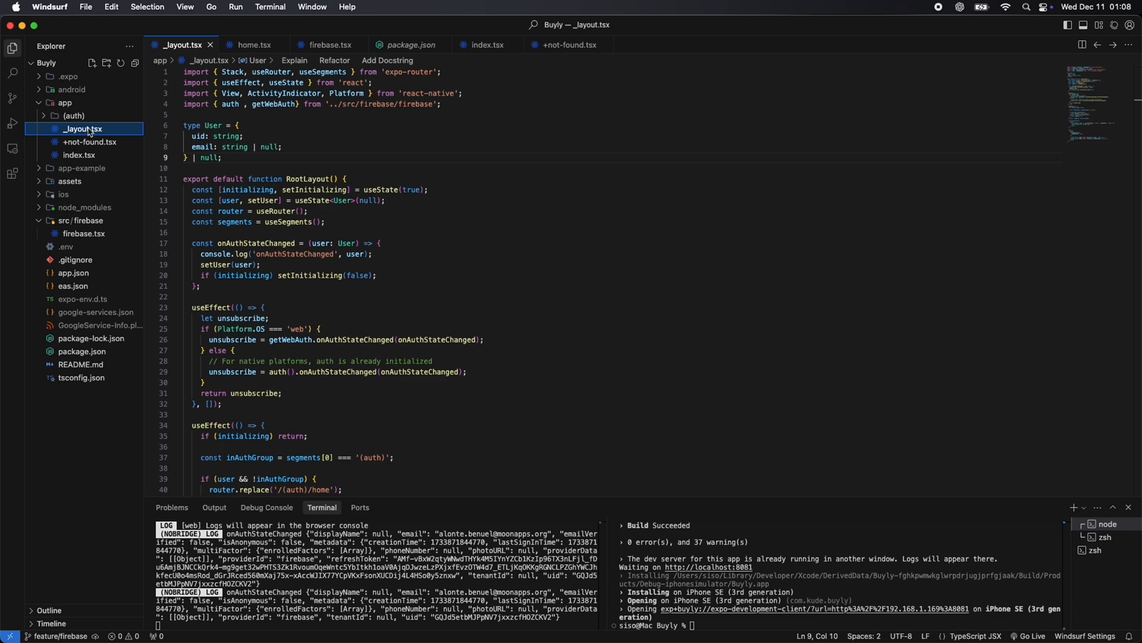
scroll("down", 3)
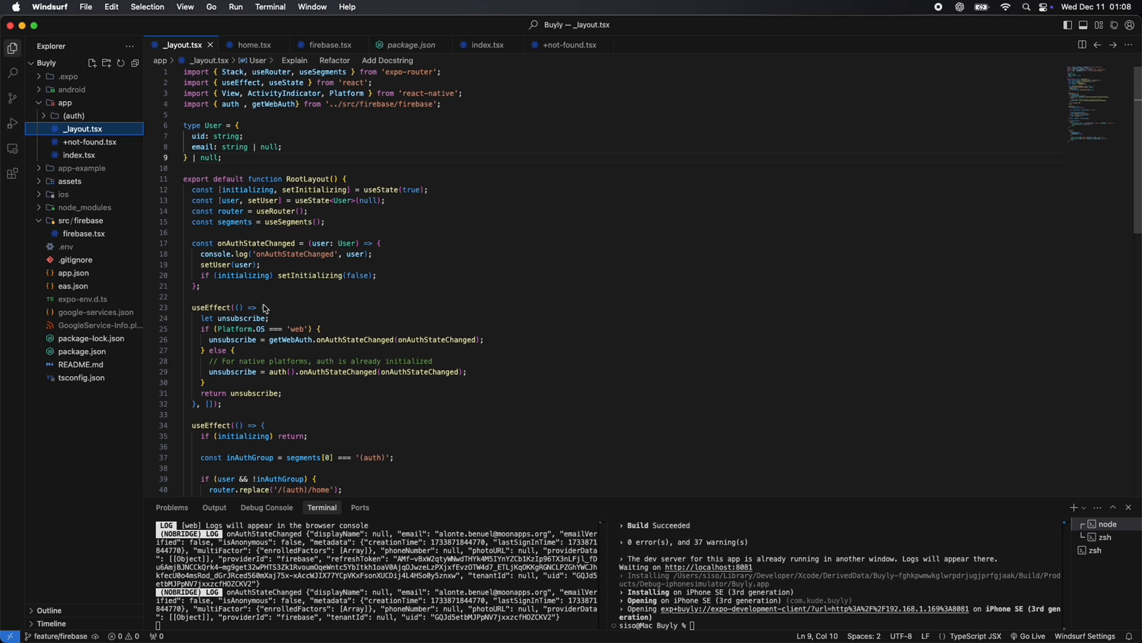
mouse_move(246, 292)
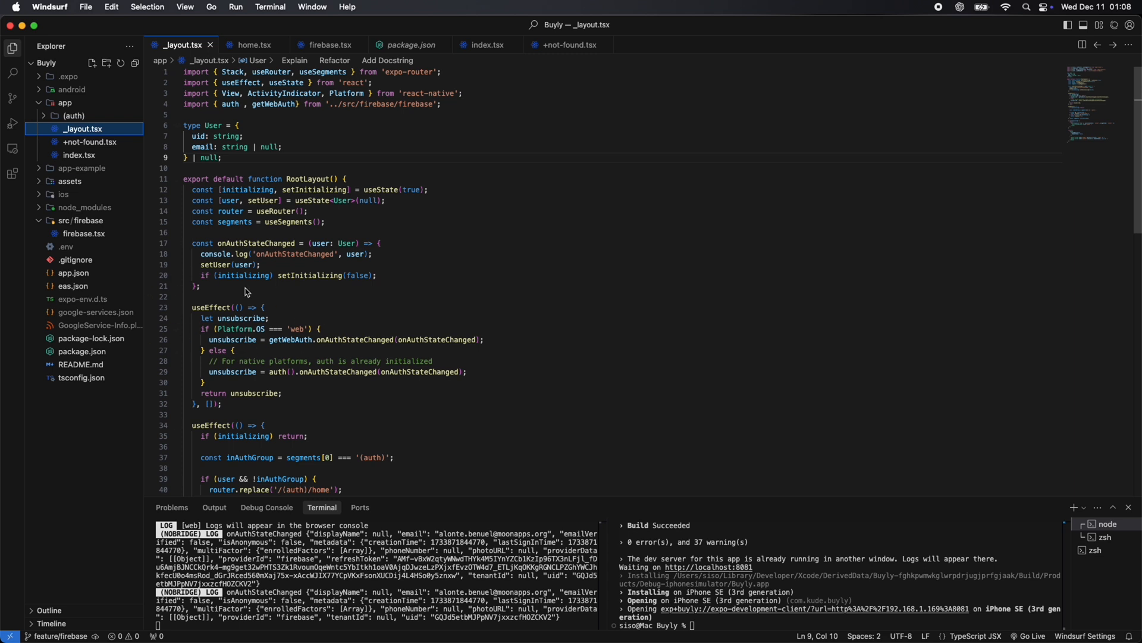
mouse_move(334, 379)
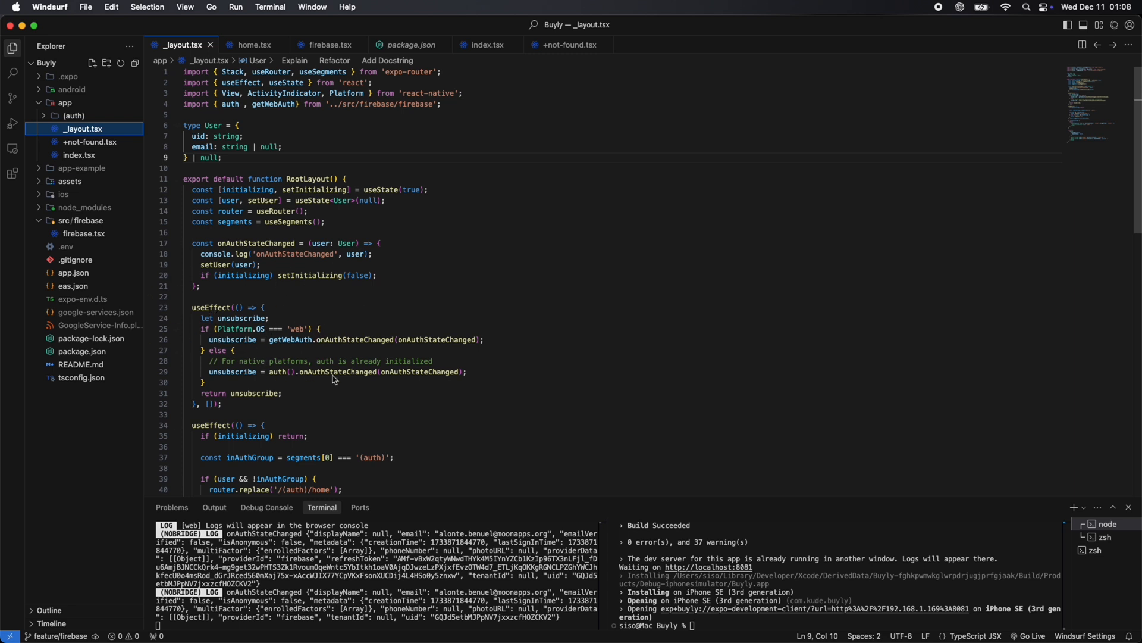
left_click(319, 328)
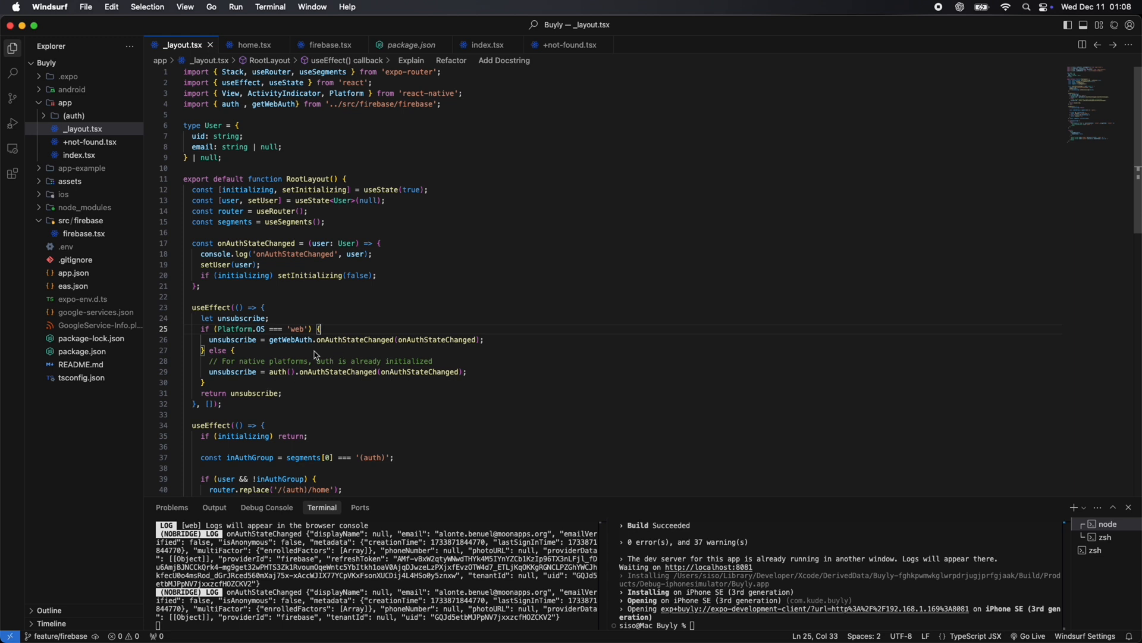
double_click(355, 339)
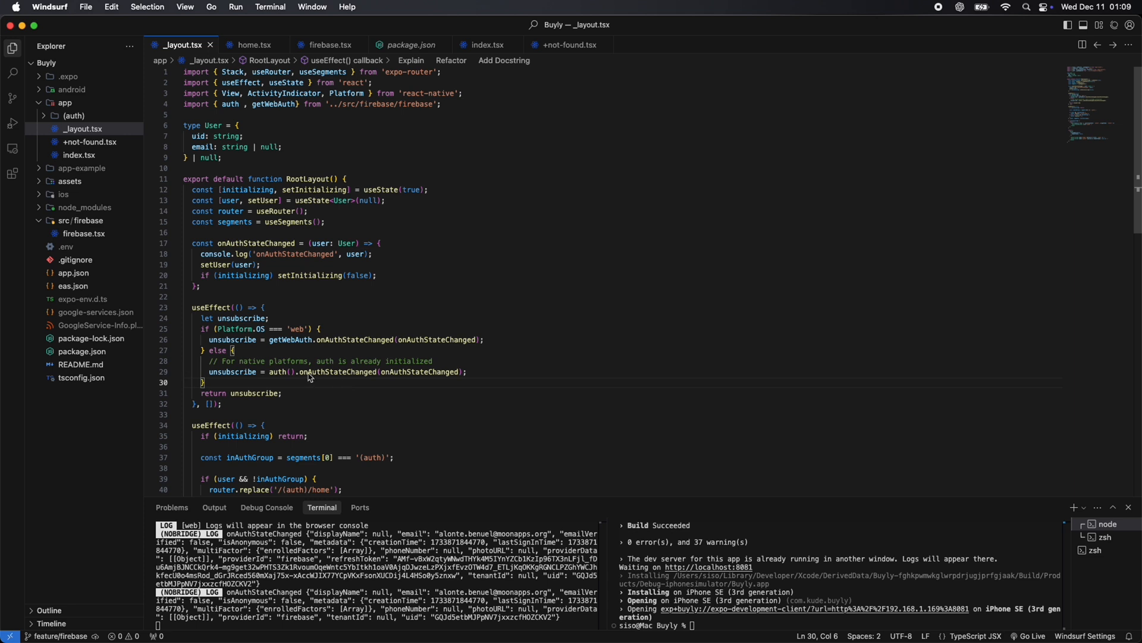
double_click(338, 371)
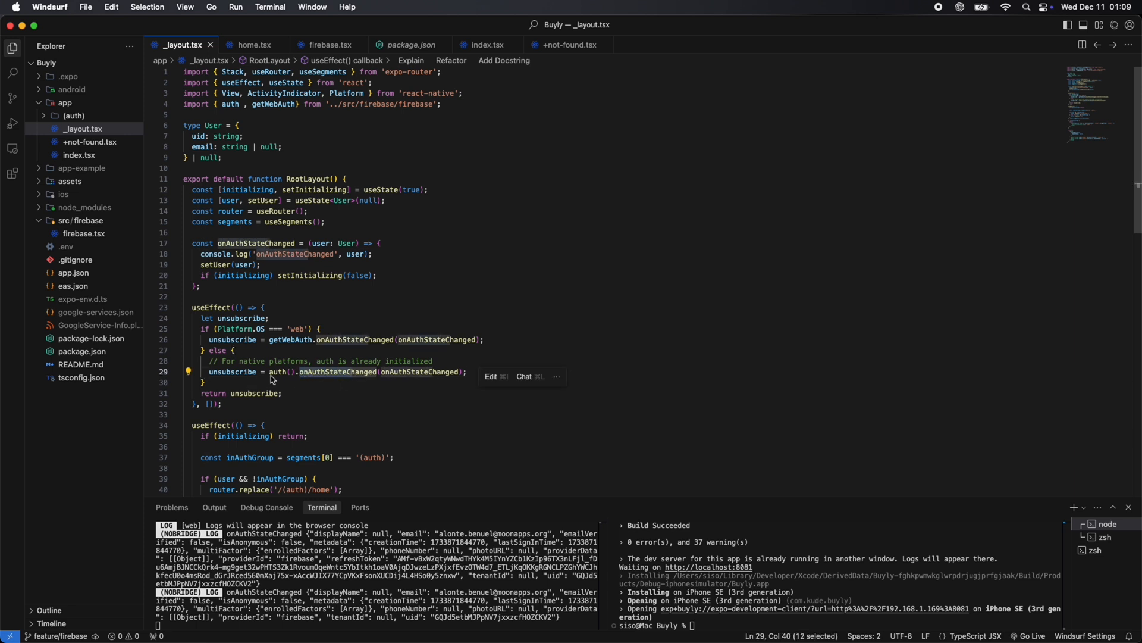
double_click(277, 371)
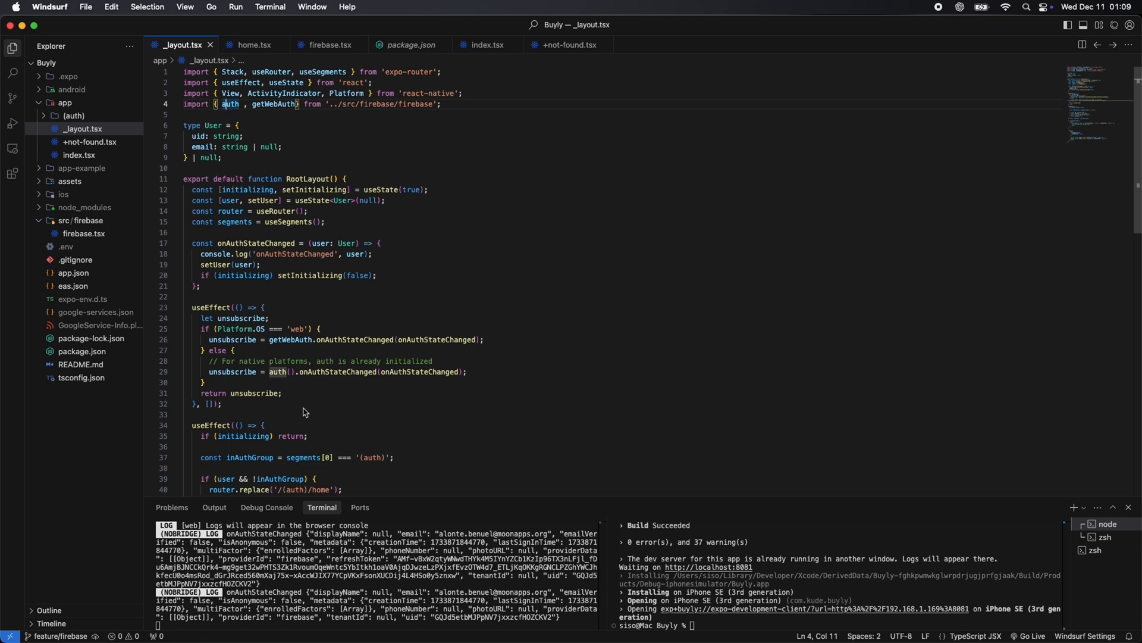
double_click(291, 340)
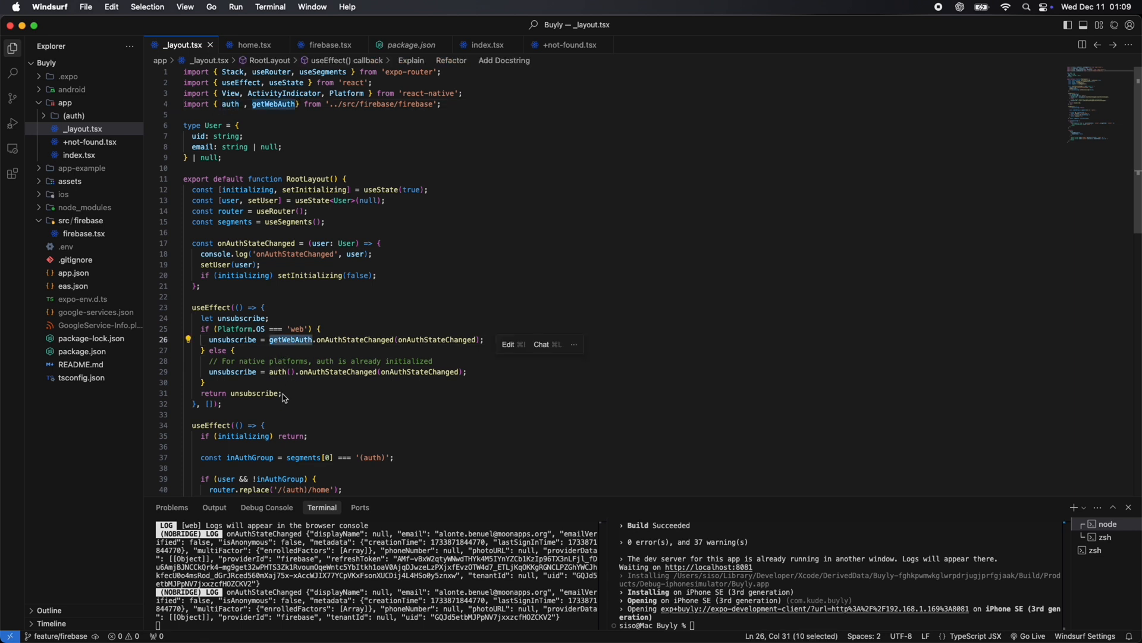
mouse_move(255, 116)
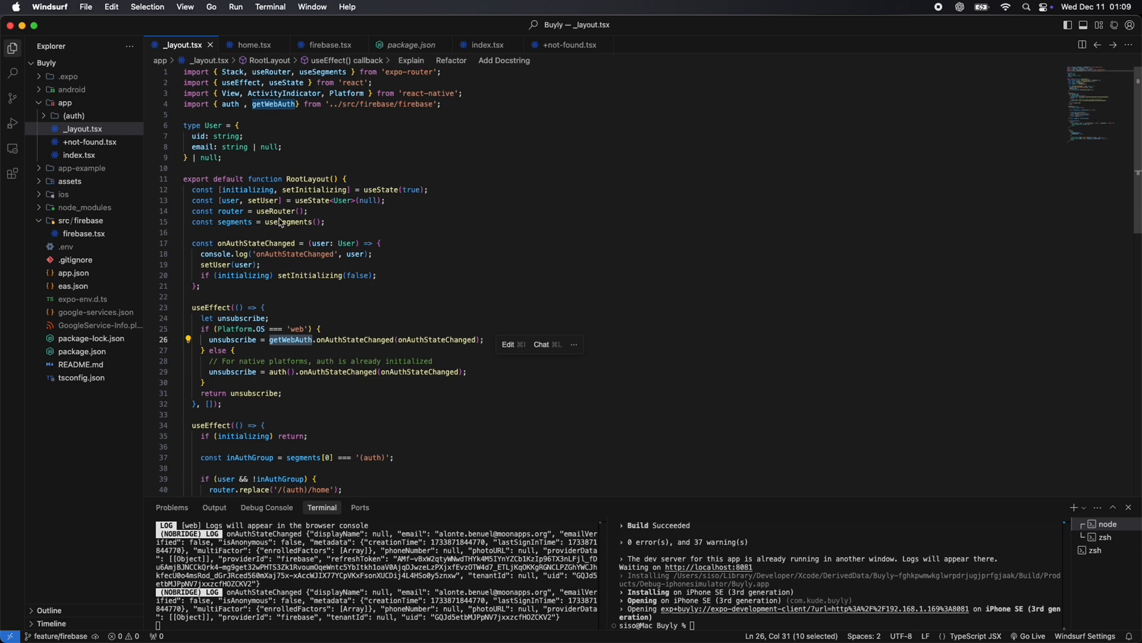
mouse_move(364, 338)
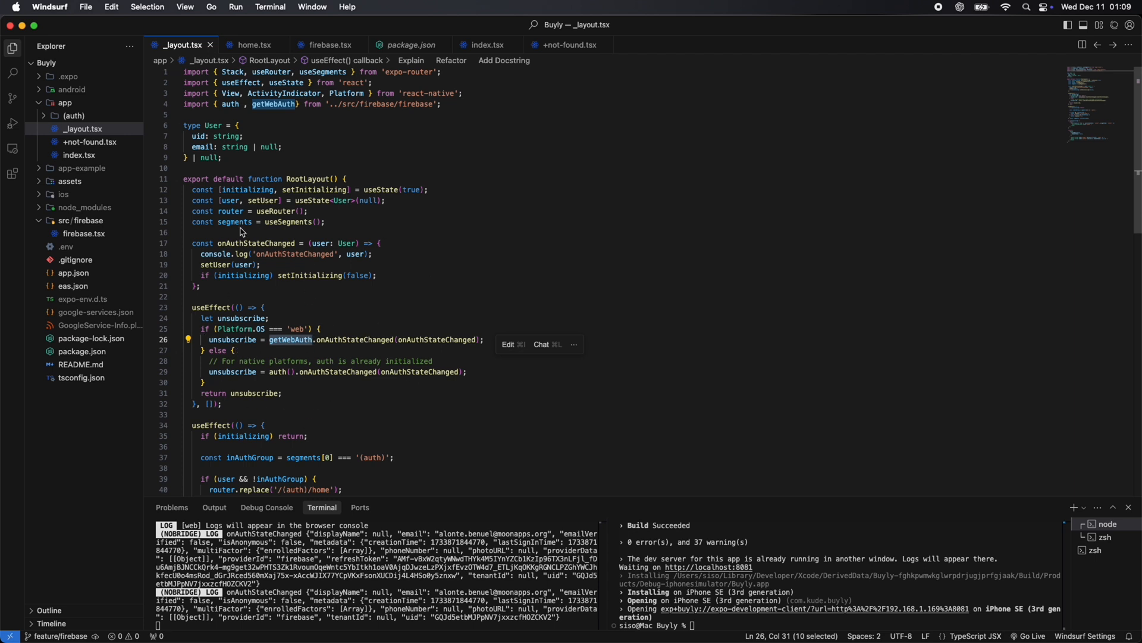
mouse_move(348, 305)
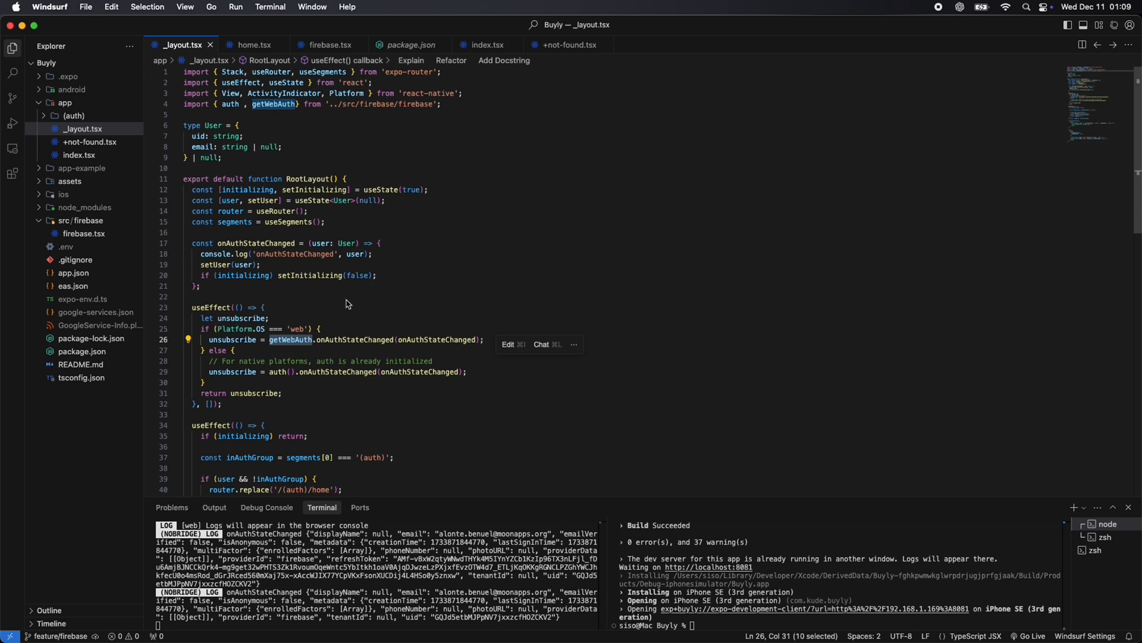
mouse_move(355, 341)
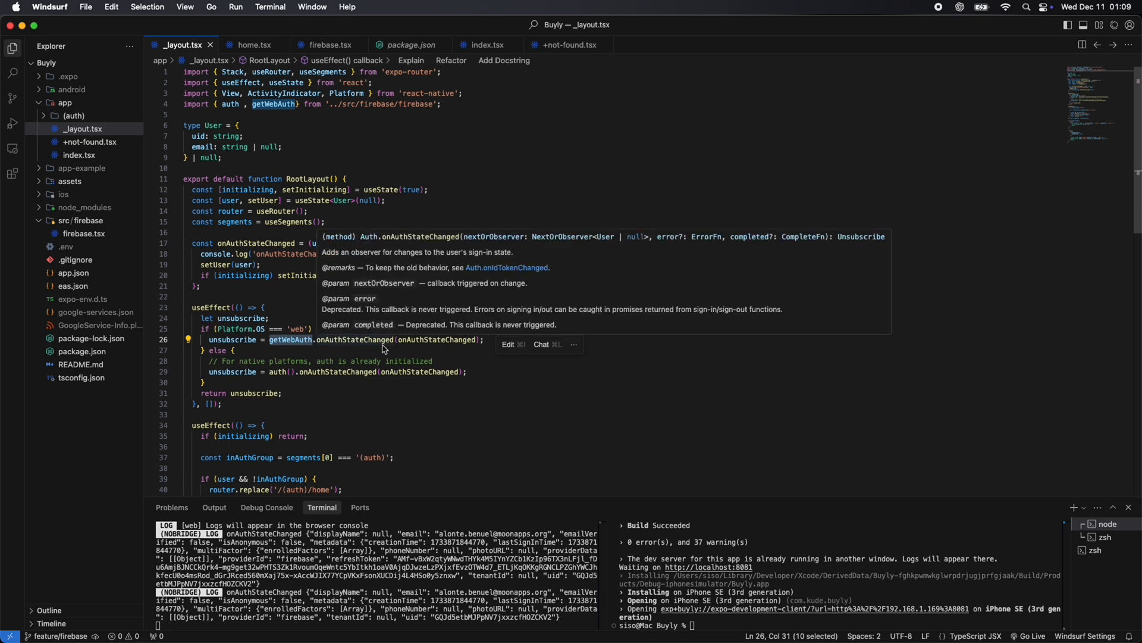
scroll("down", 3)
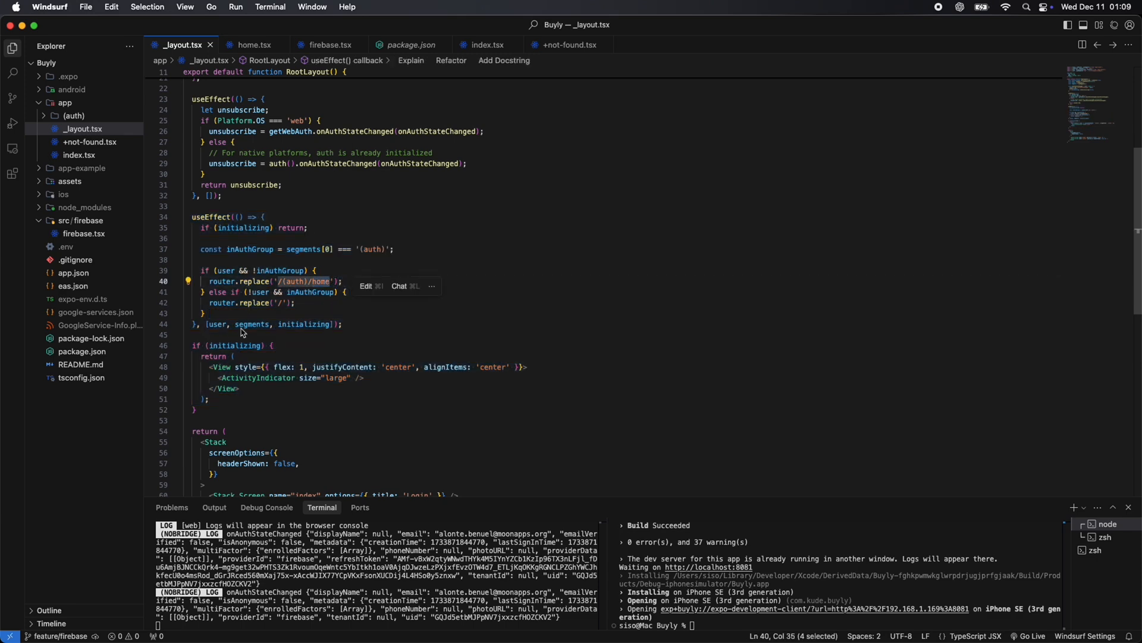
scroll("down", 3)
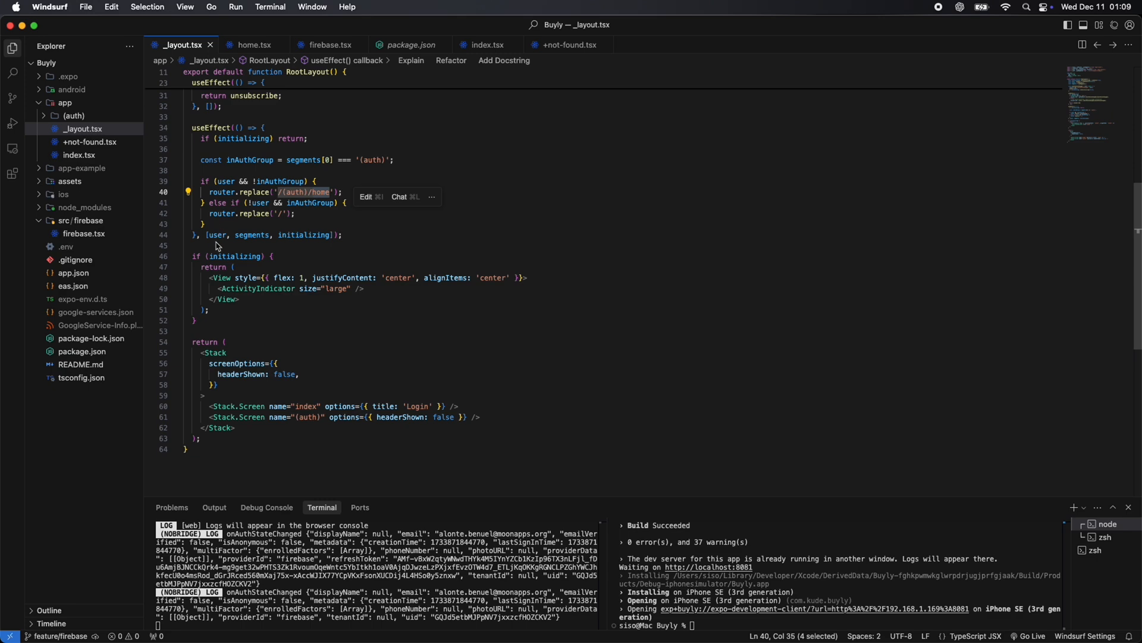
scroll("down", 3)
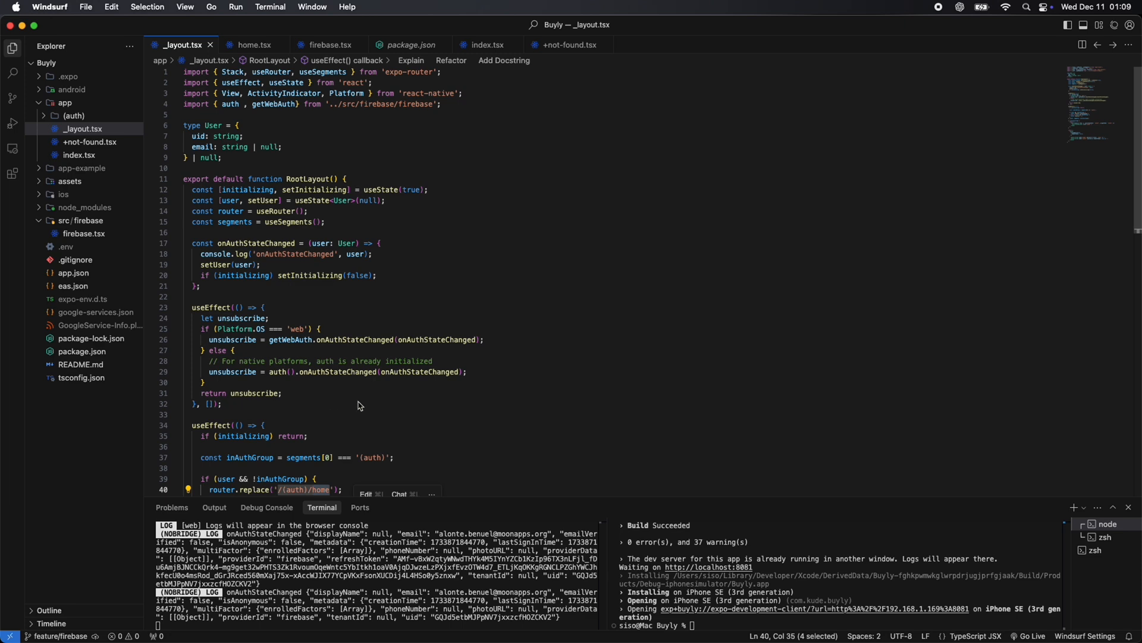
scroll("down", 3)
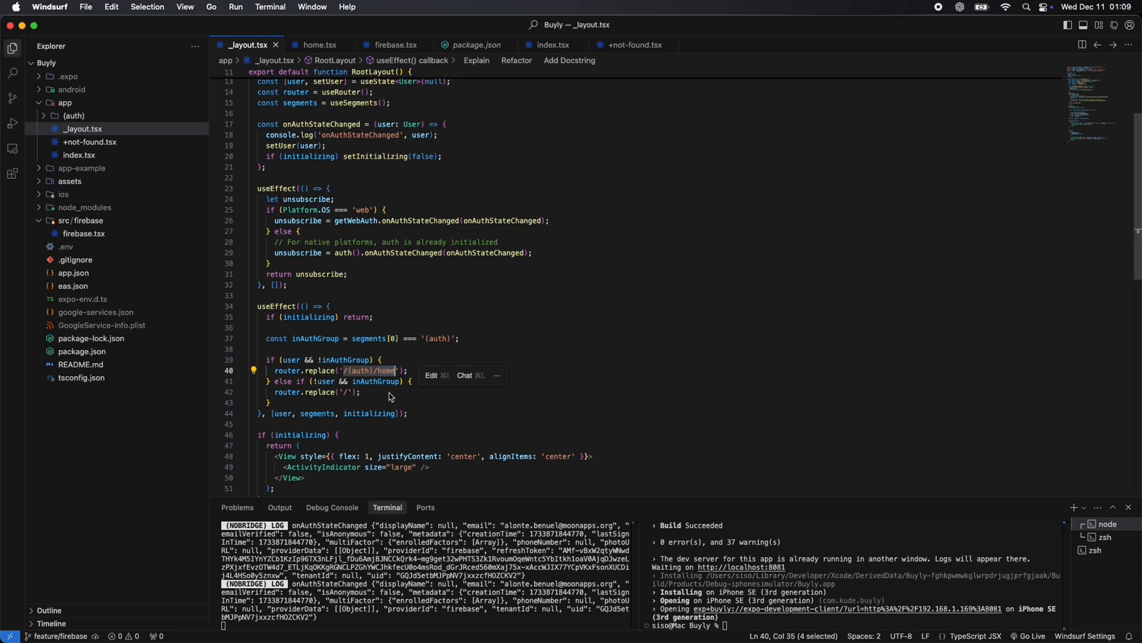
scroll("down", 3)
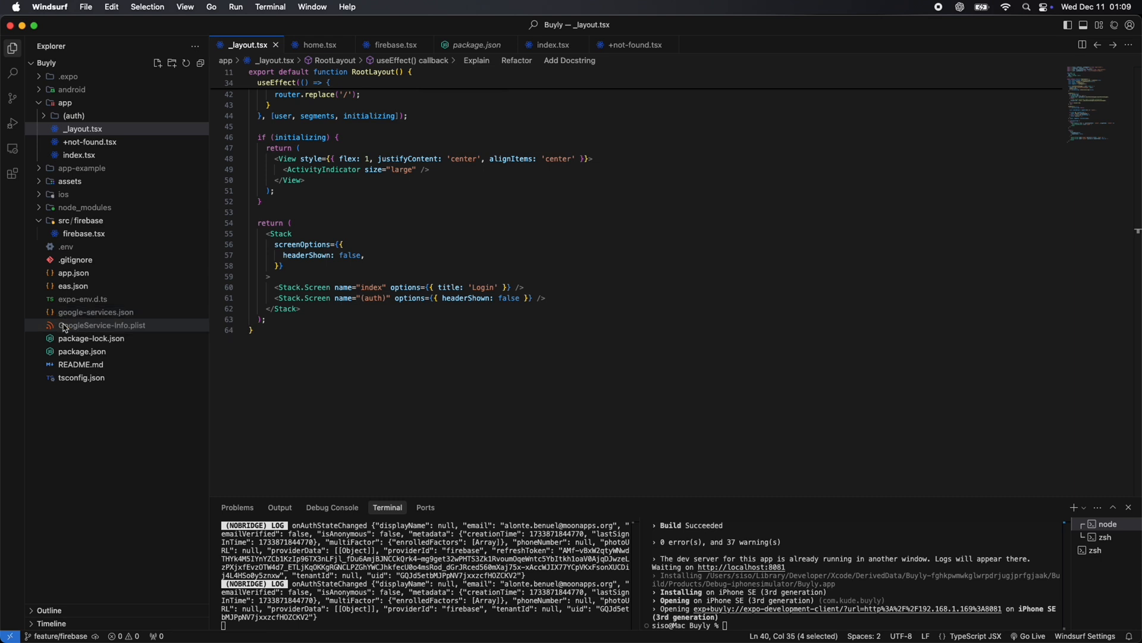
mouse_move(85, 312)
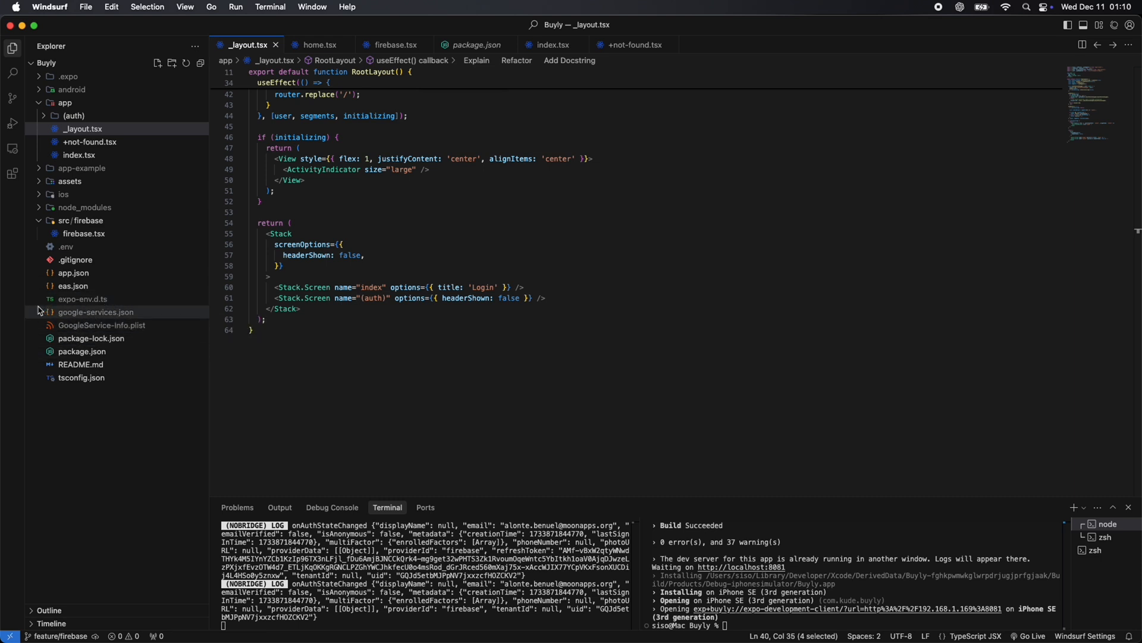
mouse_move(110, 338)
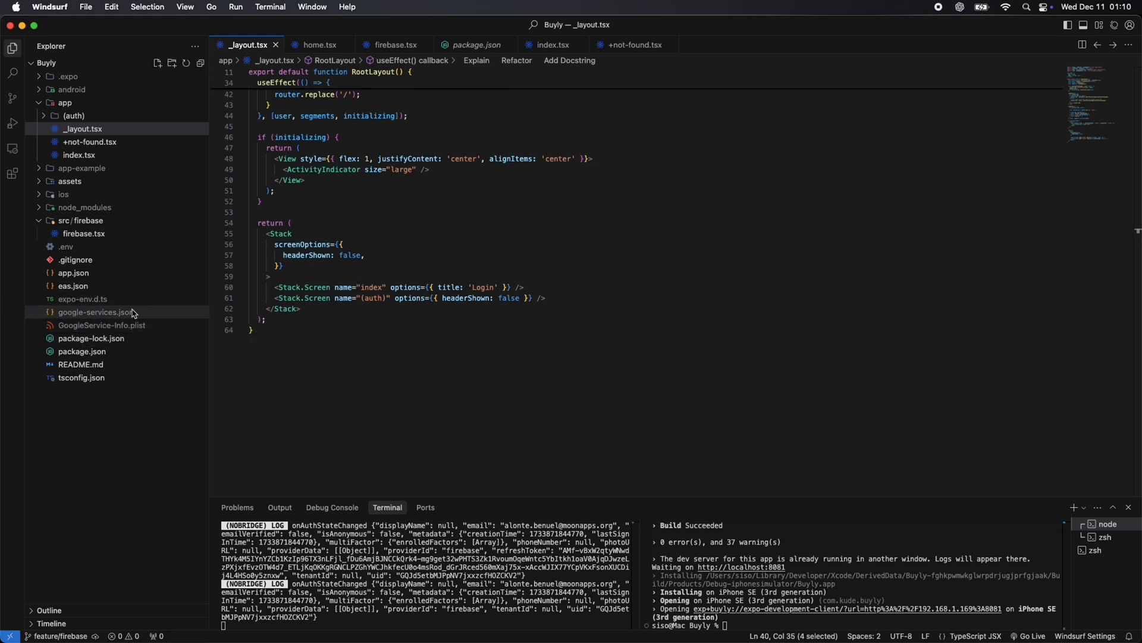
mouse_move(91, 351)
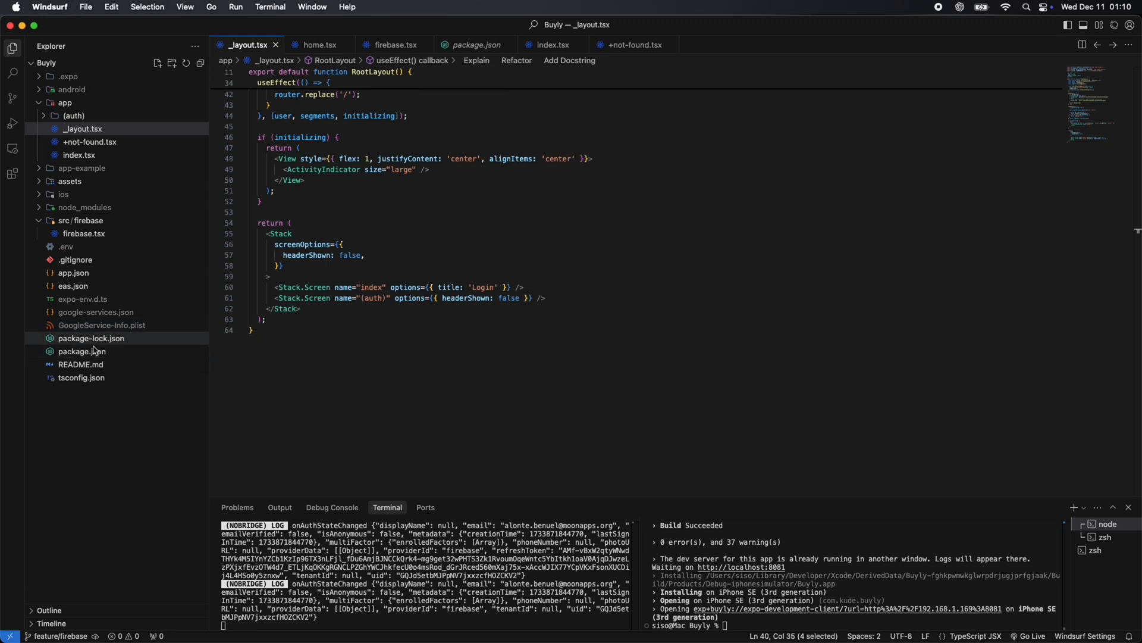
mouse_move(32, 312)
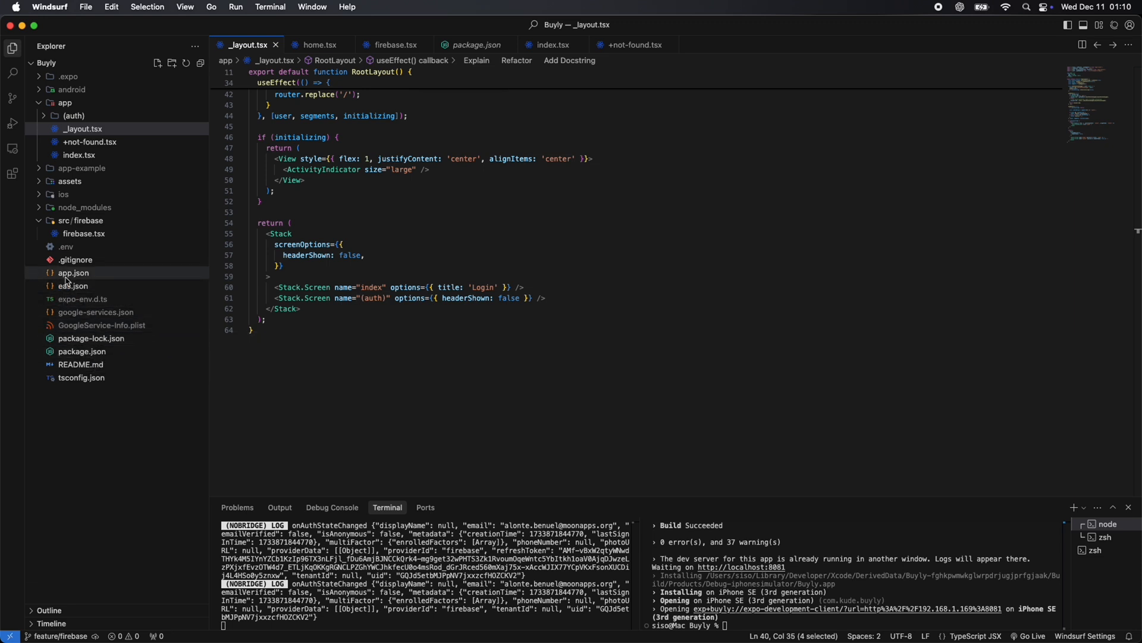
mouse_move(95, 312)
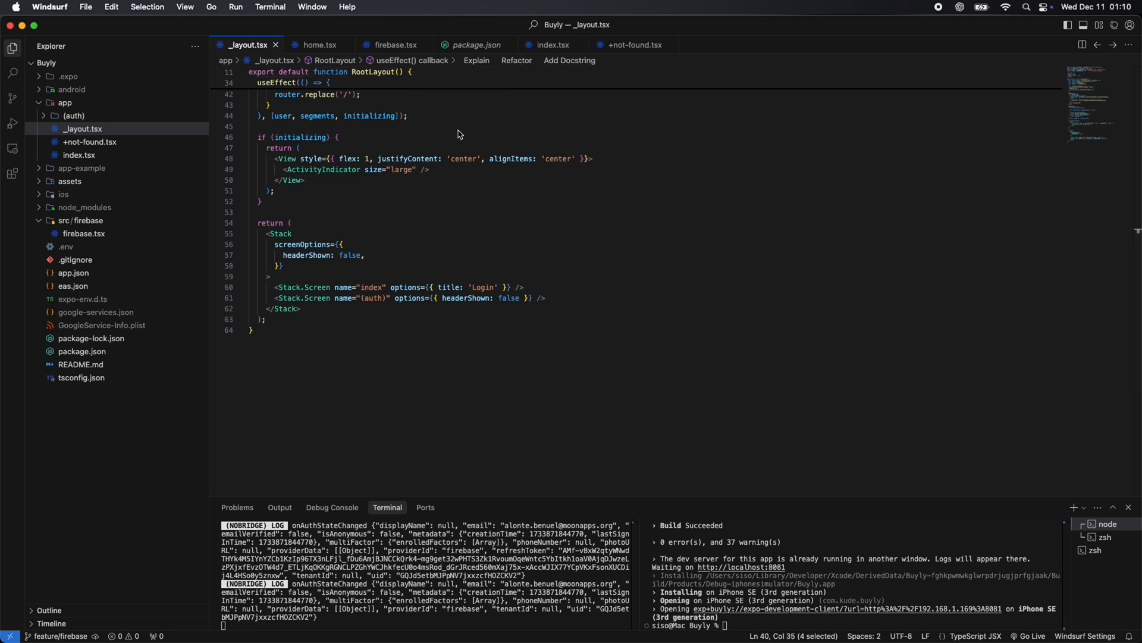
mouse_move(334, 166)
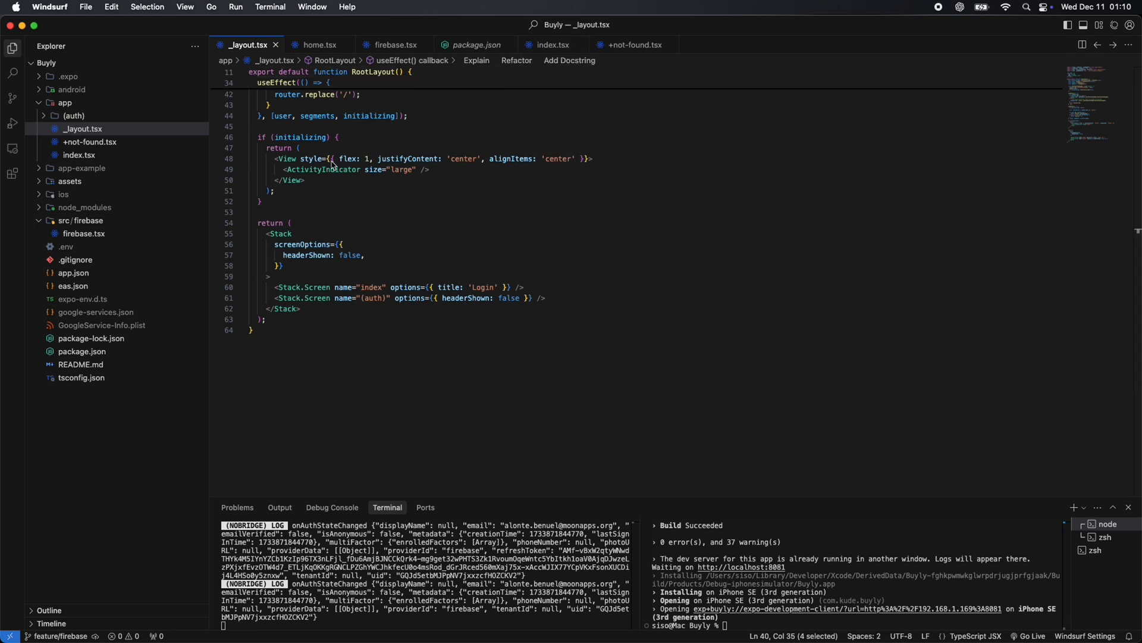
mouse_move(633, 62)
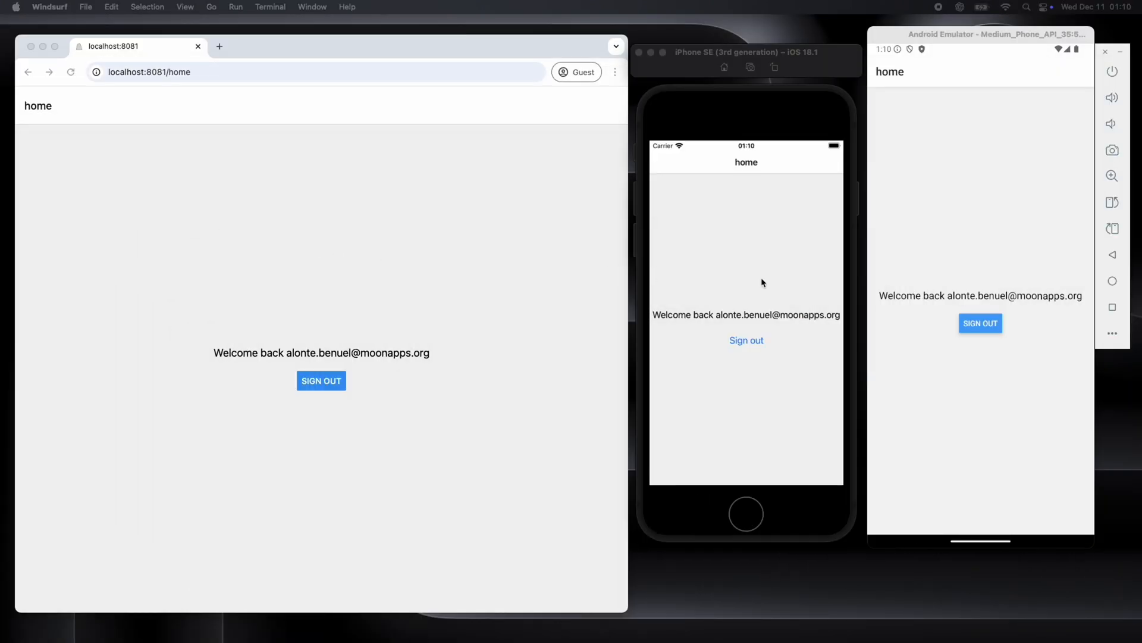
mouse_move(916, 86)
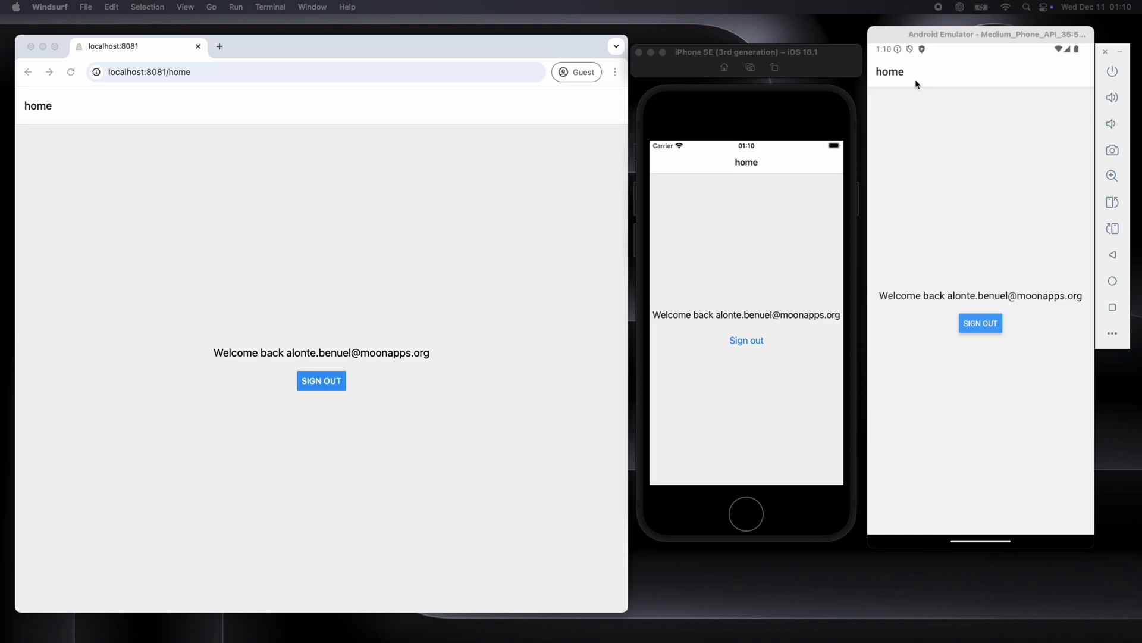